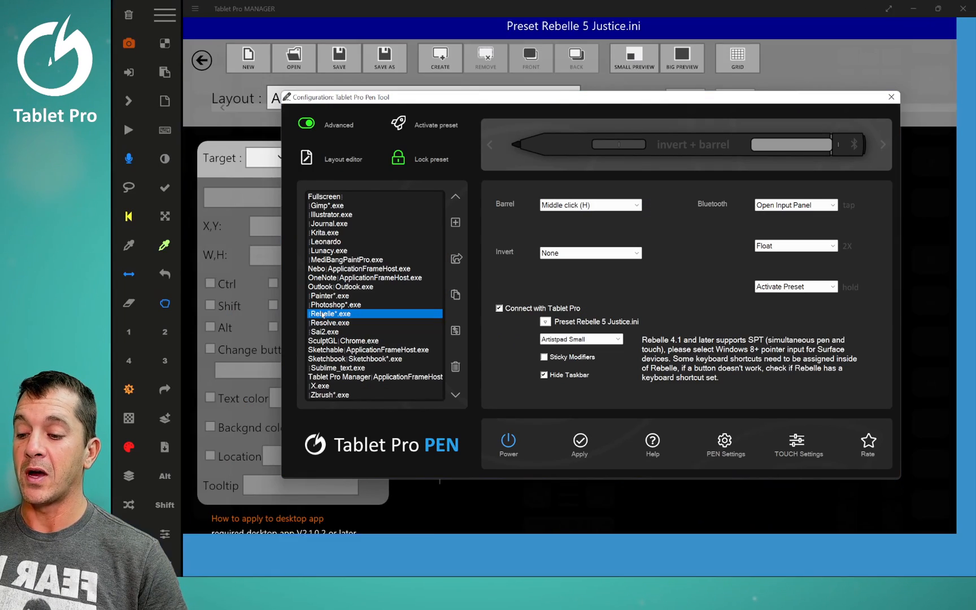
Close the pen configuration window, reopen it briefly, then close it to show the Rebelle 5 small artist pad
{"action": "left_click", "coordinate": [889, 97]}
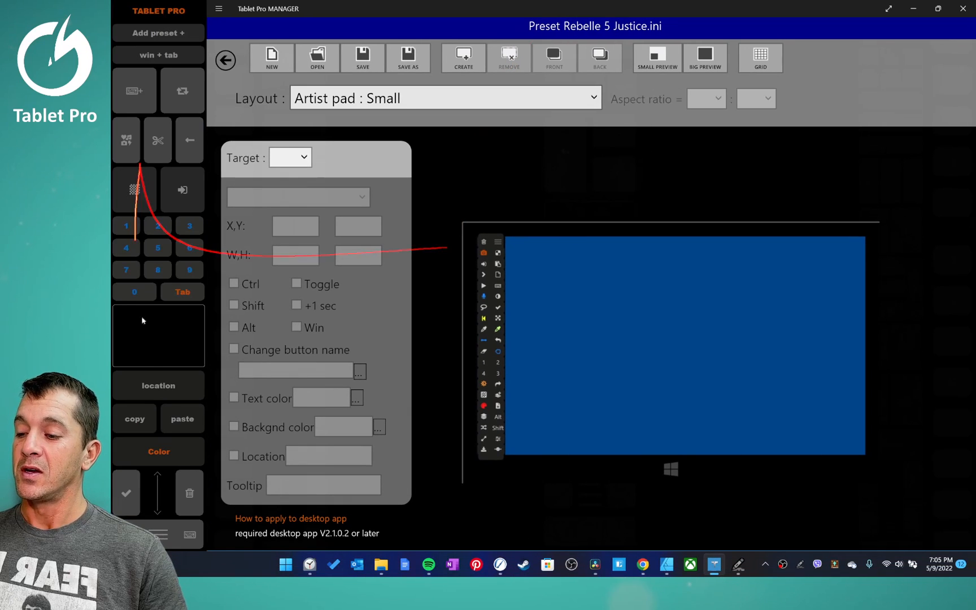
{"action": "left_click", "coordinate": [739, 565]}
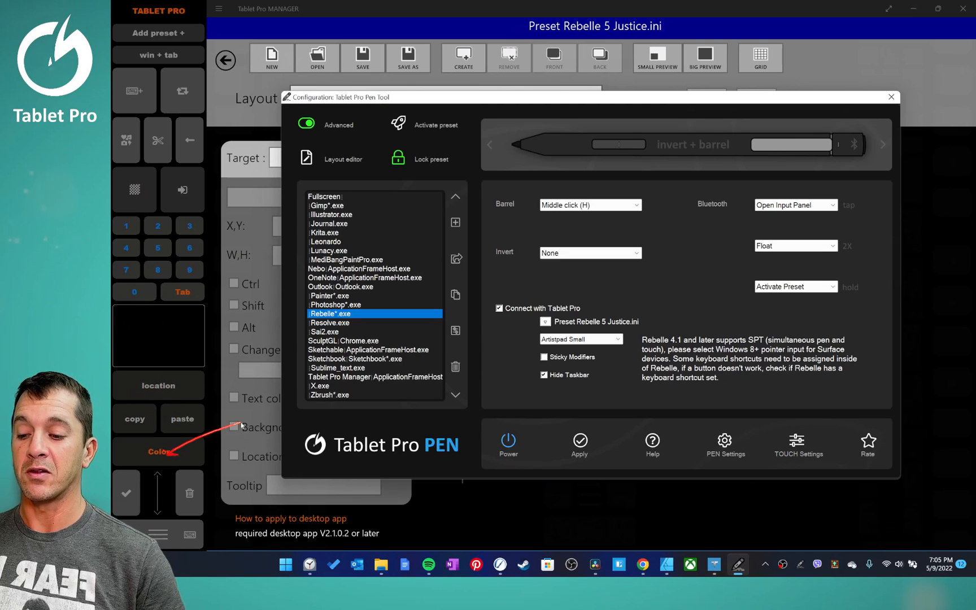
{"action": "left_click", "coordinate": [375, 376]}
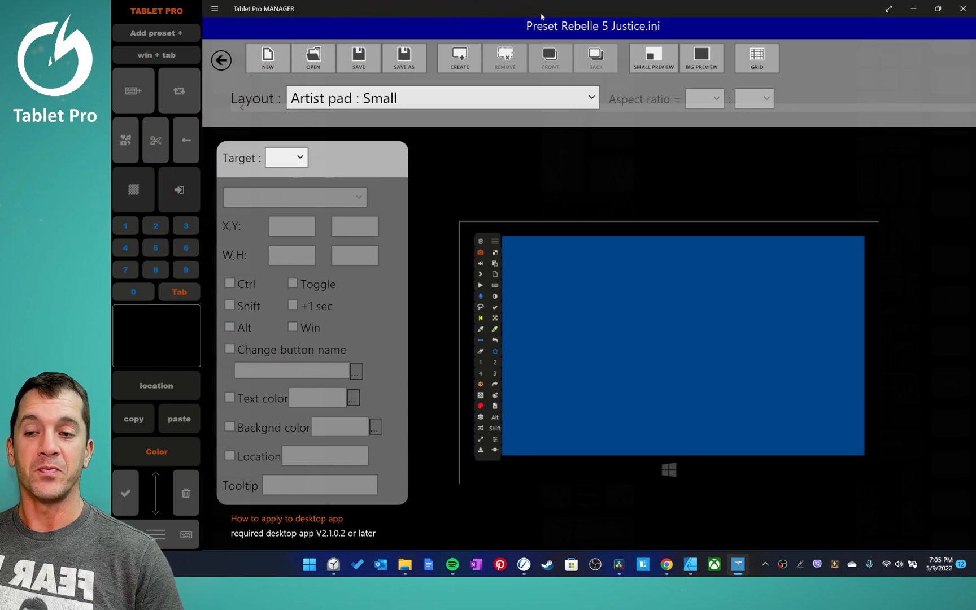
{"action": "mouse_move", "coordinate": [186, 140]}
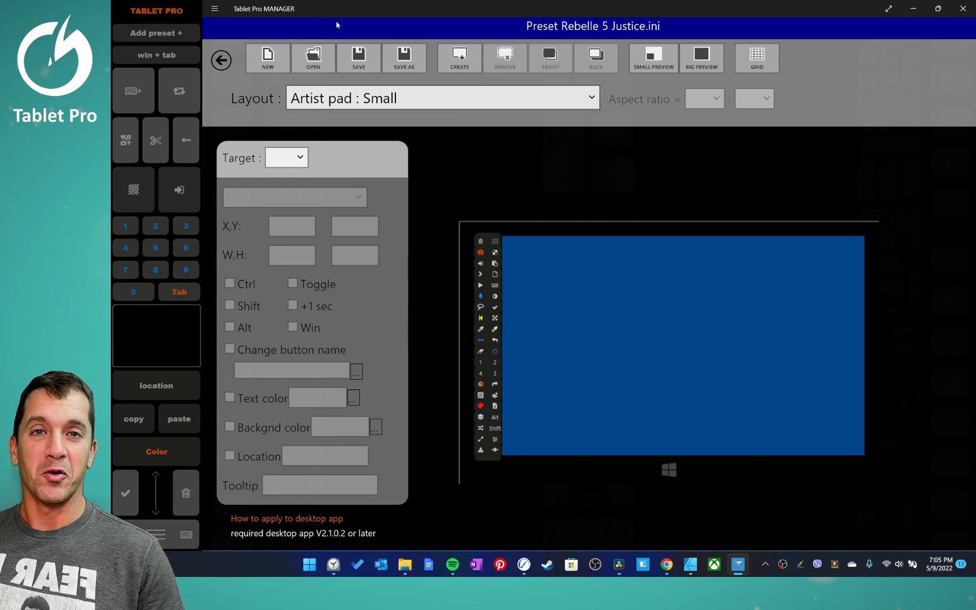
Return to the home screen, enter the Layout Editor and choose a layout to preview
{"action": "left_click", "coordinate": [222, 60]}
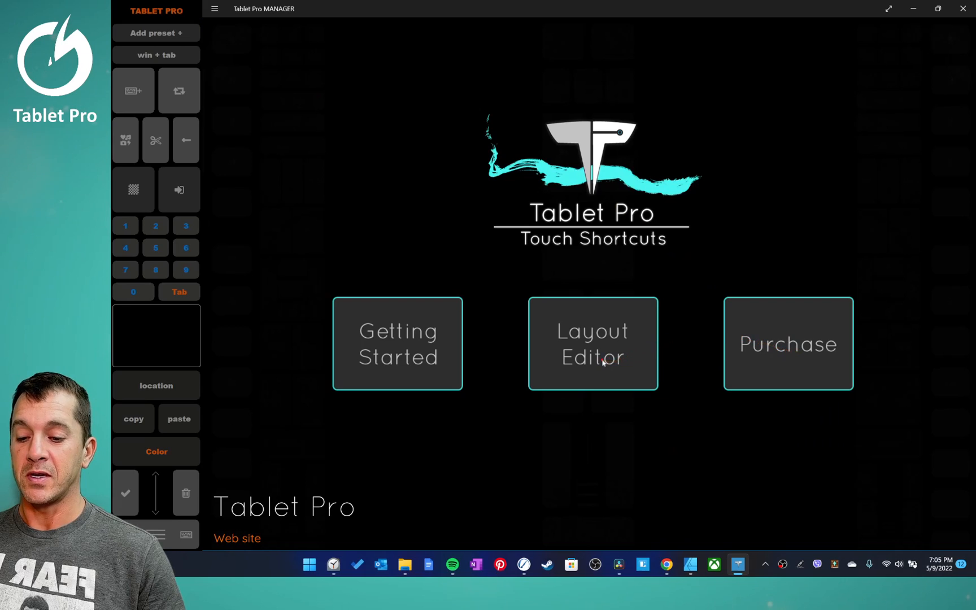
{"action": "left_click", "coordinate": [592, 343]}
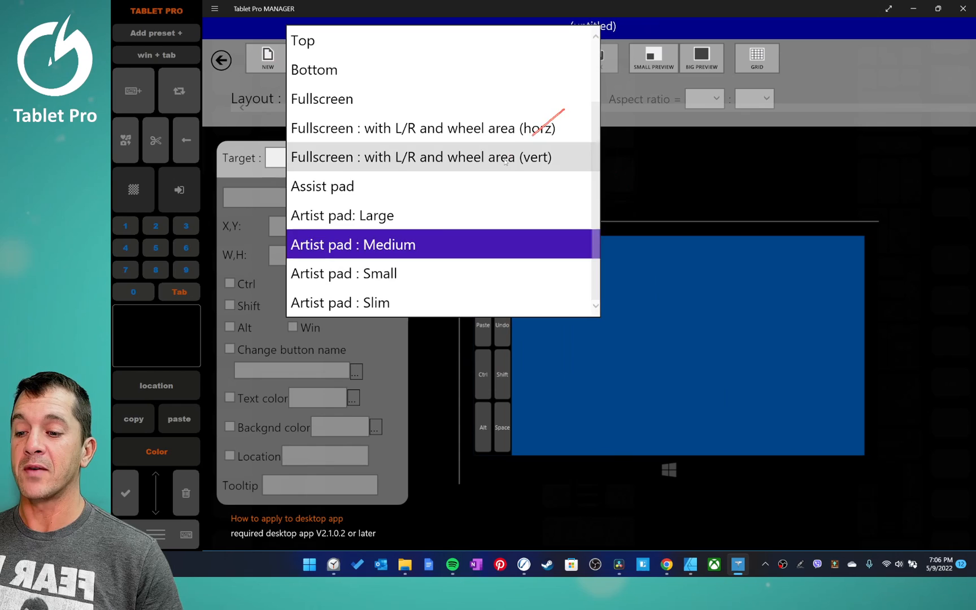
{"action": "left_click", "coordinate": [343, 274]}
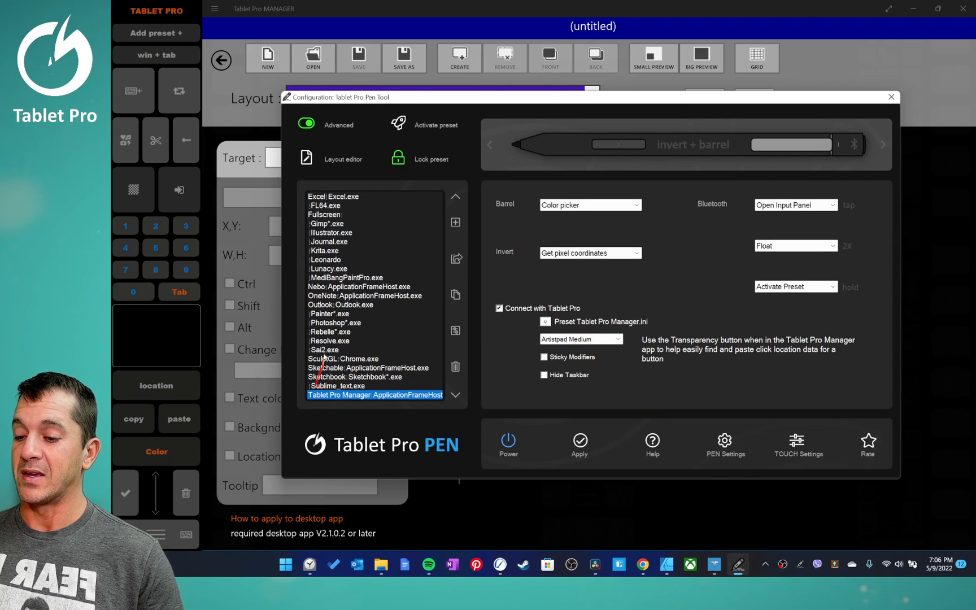
Set Rebelle.exe's pad mode to Float, previewing the floating pad with L/R buttons
{"action": "left_click", "coordinate": [331, 331]}
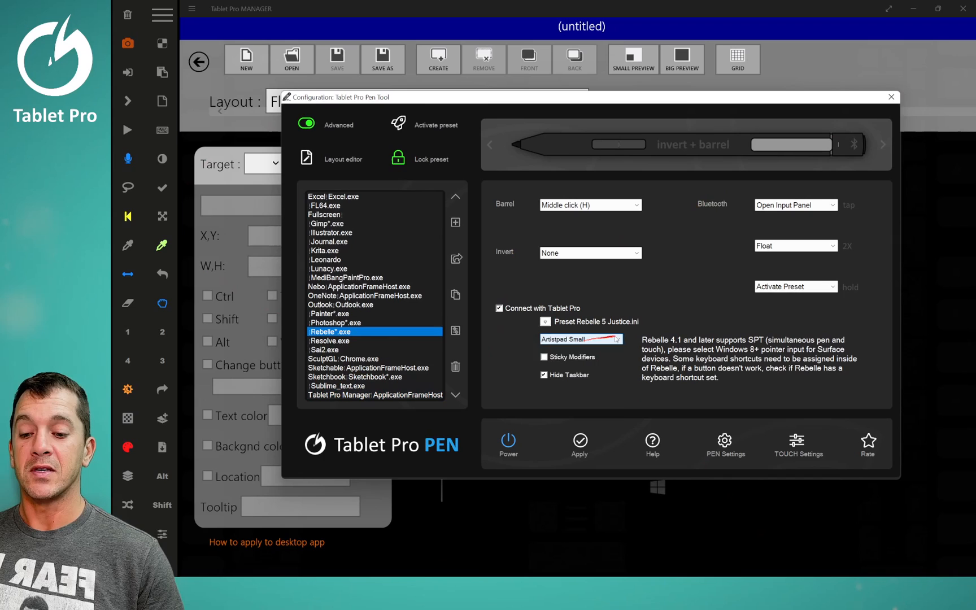
{"action": "left_click", "coordinate": [578, 339]}
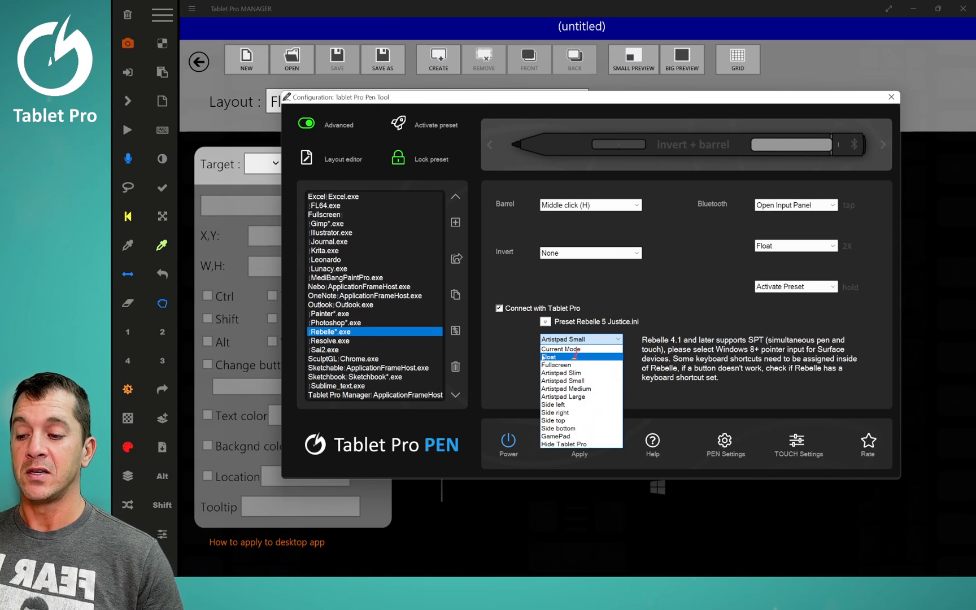
{"action": "left_click", "coordinate": [889, 96]}
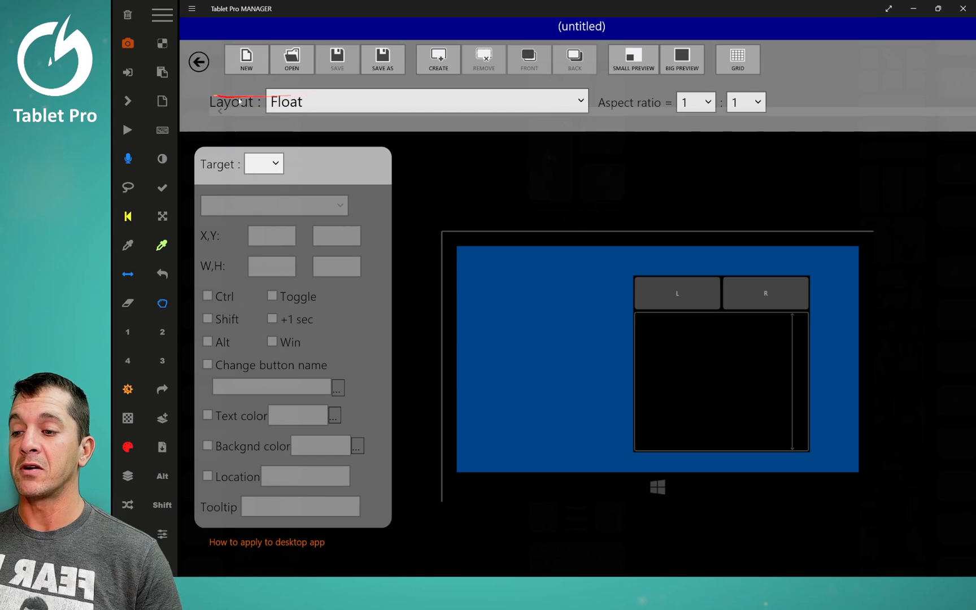
{"action": "left_click", "coordinate": [427, 100]}
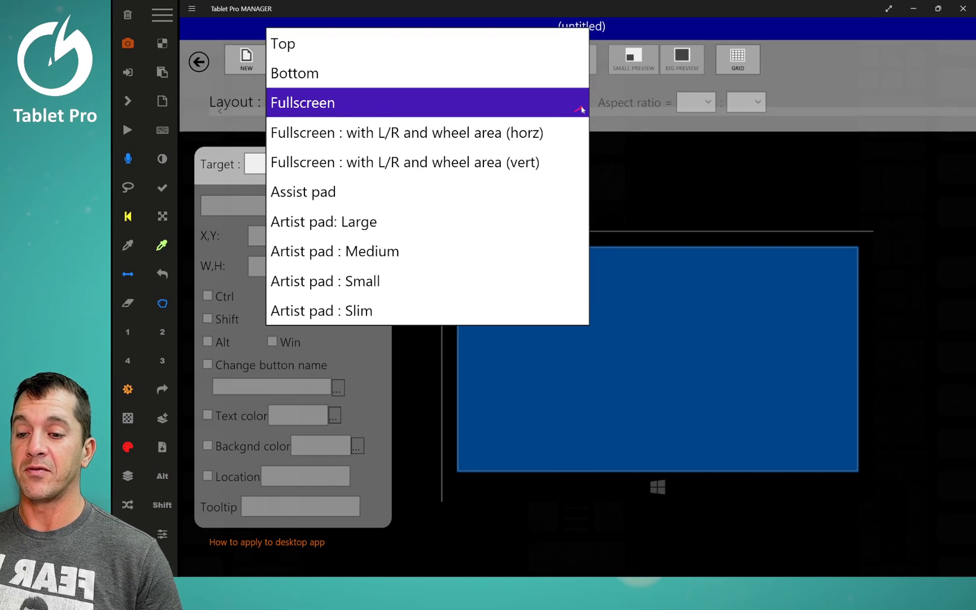
Preview the horizontal and vertical wheel-area layouts, the Assist pad, then Artist pad: Large
{"action": "left_click", "coordinate": [406, 132]}
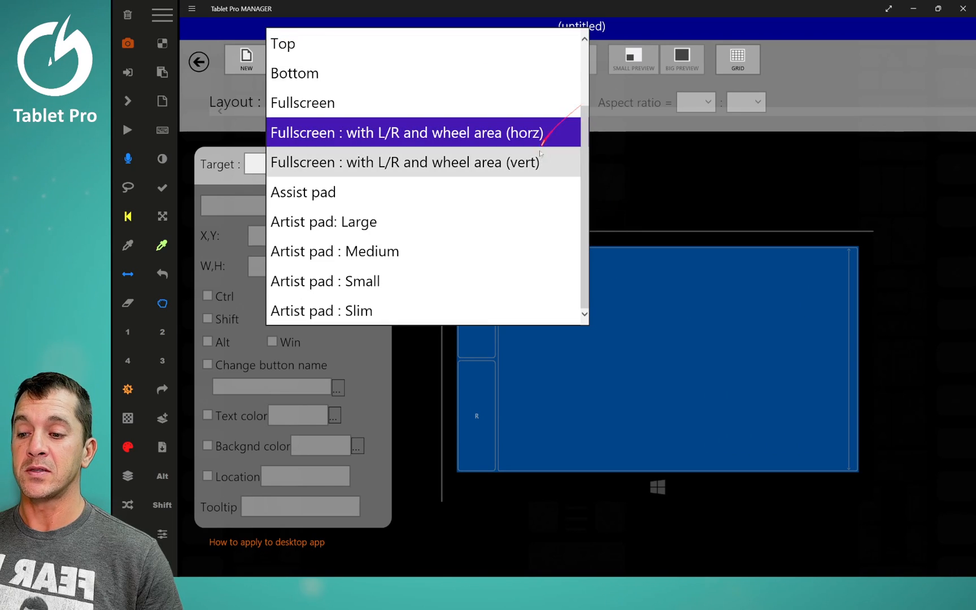
{"action": "left_click", "coordinate": [405, 162]}
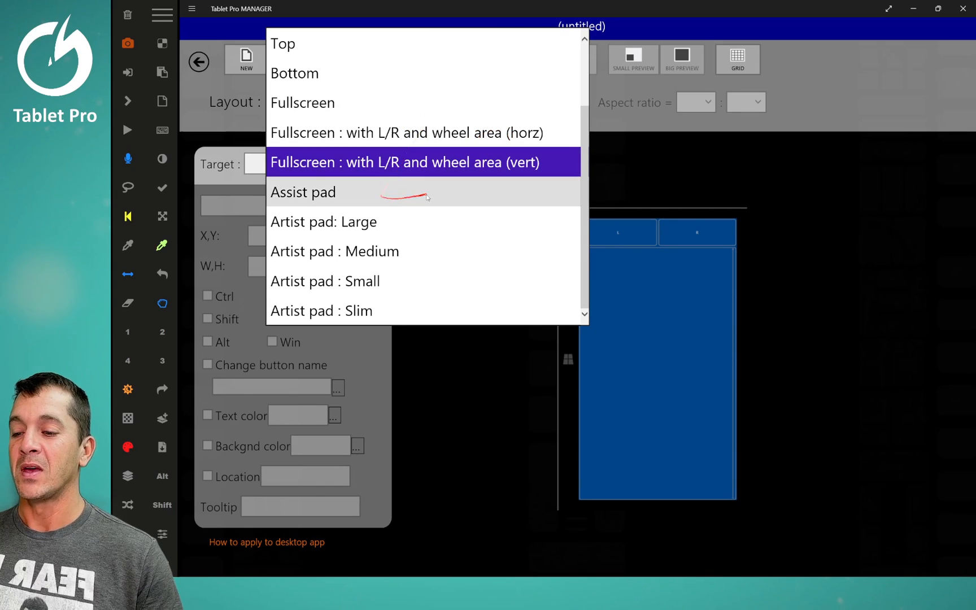
{"action": "left_click", "coordinate": [303, 192]}
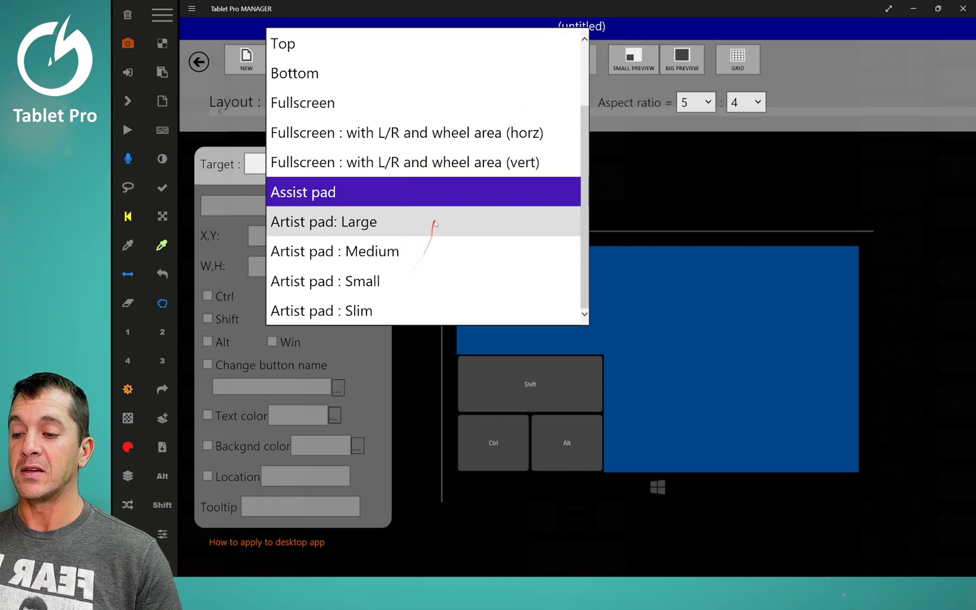
{"action": "left_click", "coordinate": [323, 223]}
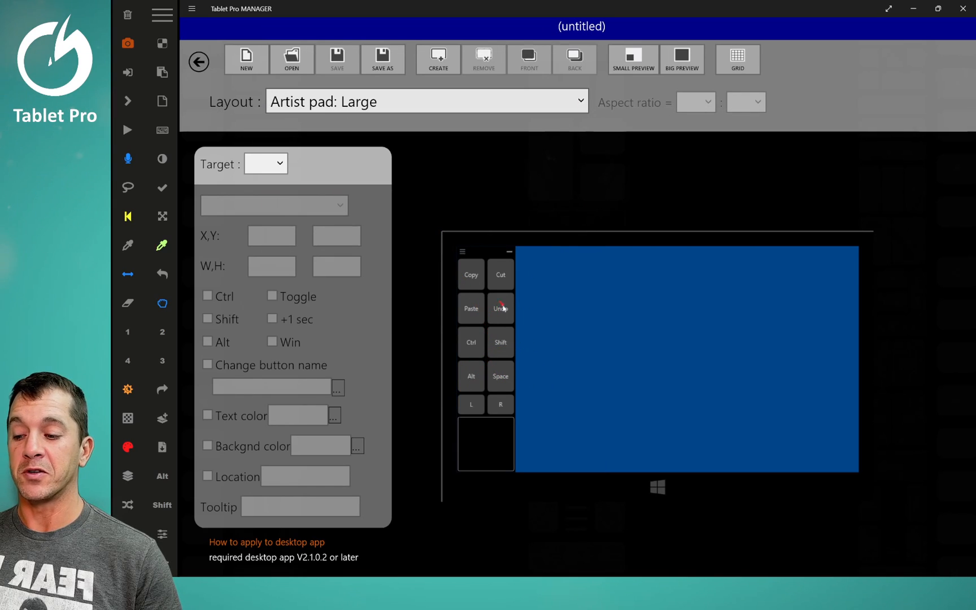
Reassign the large artist pad's Alt button to the ASSIST function
{"action": "left_click", "coordinate": [471, 275]}
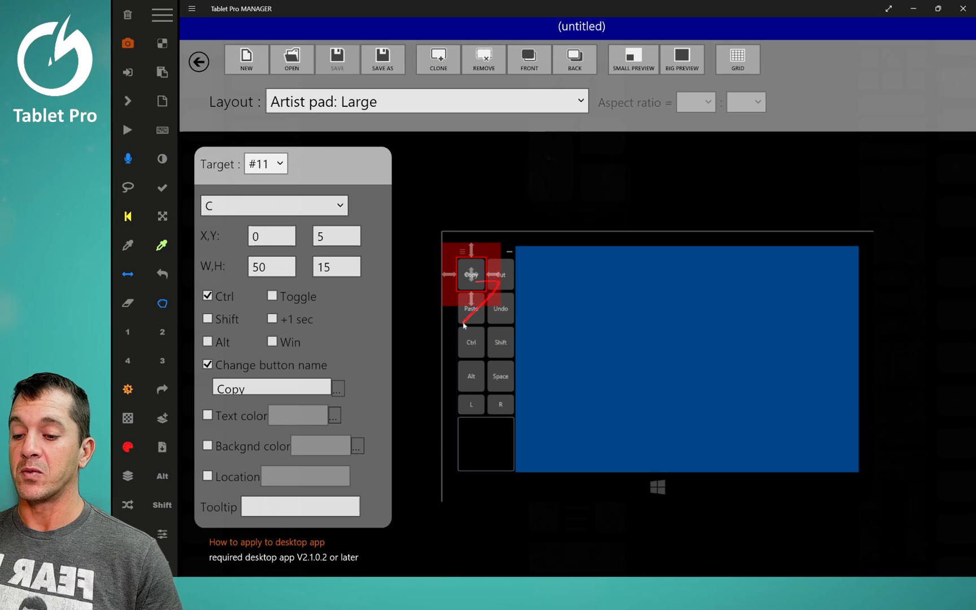
{"action": "left_click", "coordinate": [471, 376]}
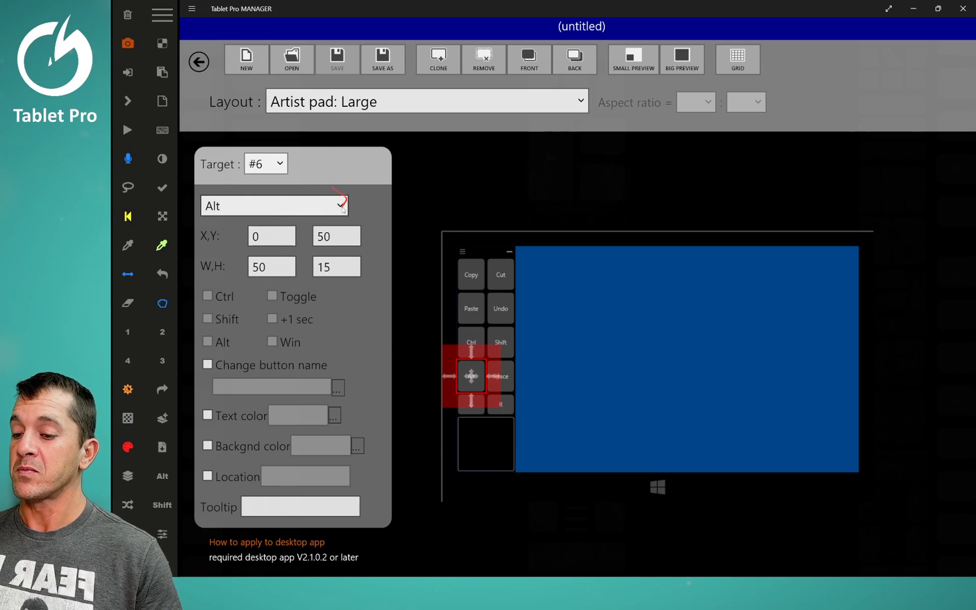
{"action": "left_click", "coordinate": [272, 205]}
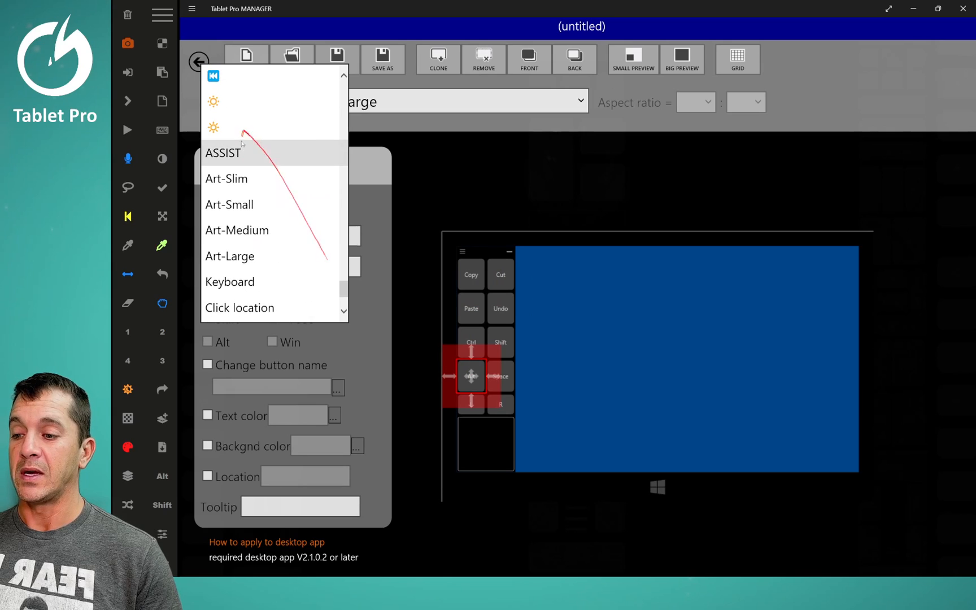
{"action": "left_click", "coordinate": [222, 154]}
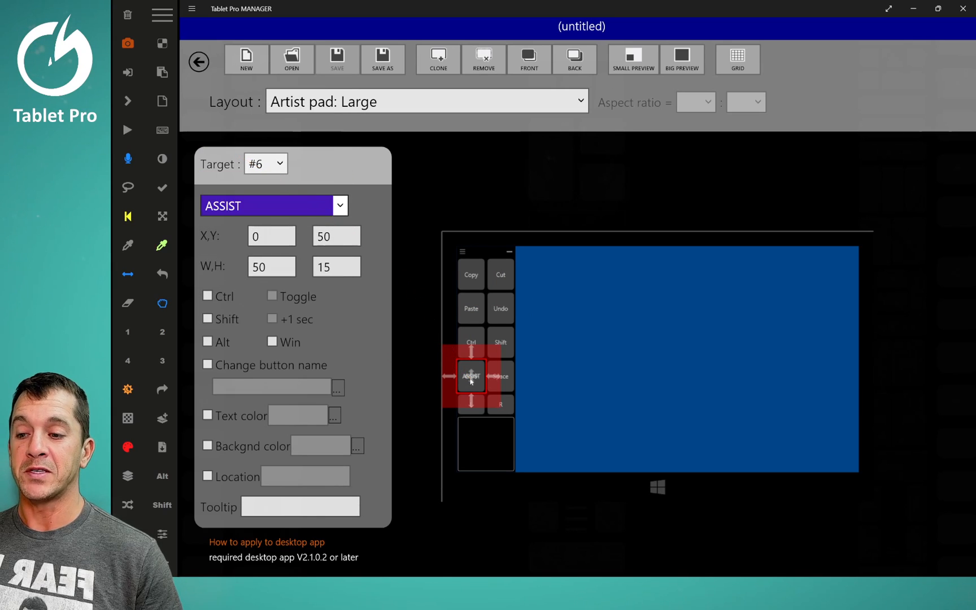
{"action": "left_click", "coordinate": [426, 100]}
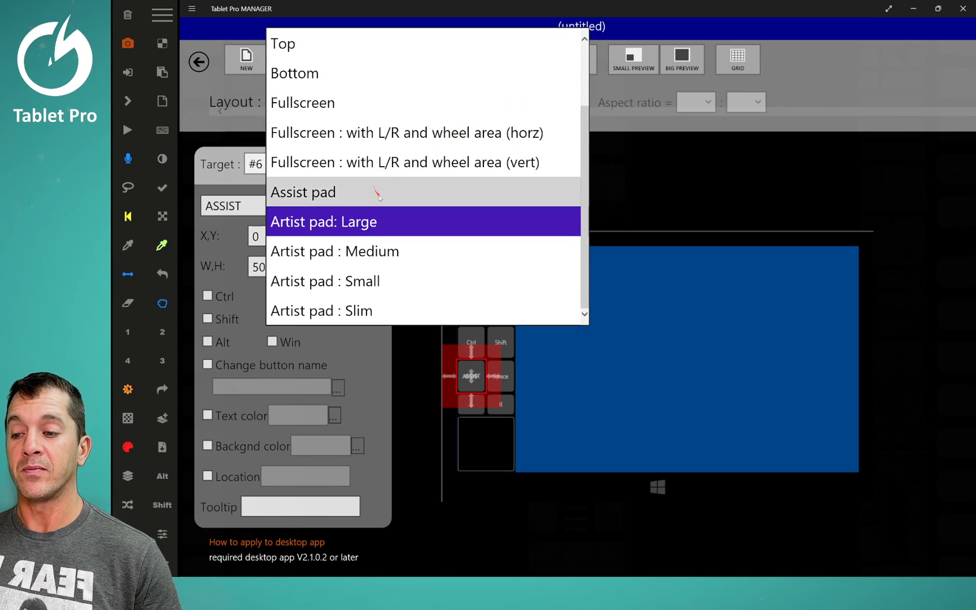
Cycle through the Assist, slim, small and medium pads, returning to Artist pad: Large
{"action": "left_click", "coordinate": [303, 192]}
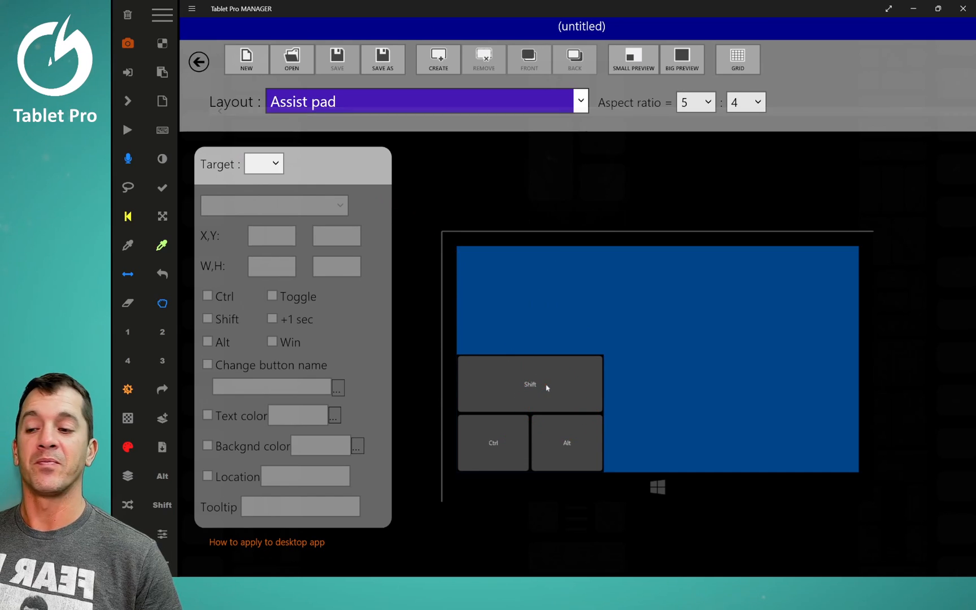
{"action": "left_click", "coordinate": [426, 101]}
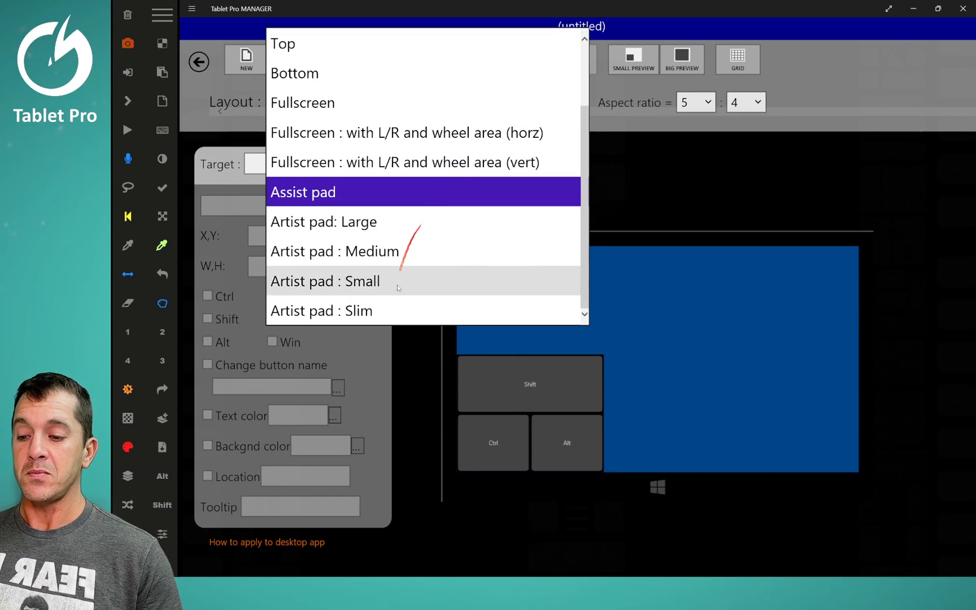
{"action": "left_click", "coordinate": [321, 310]}
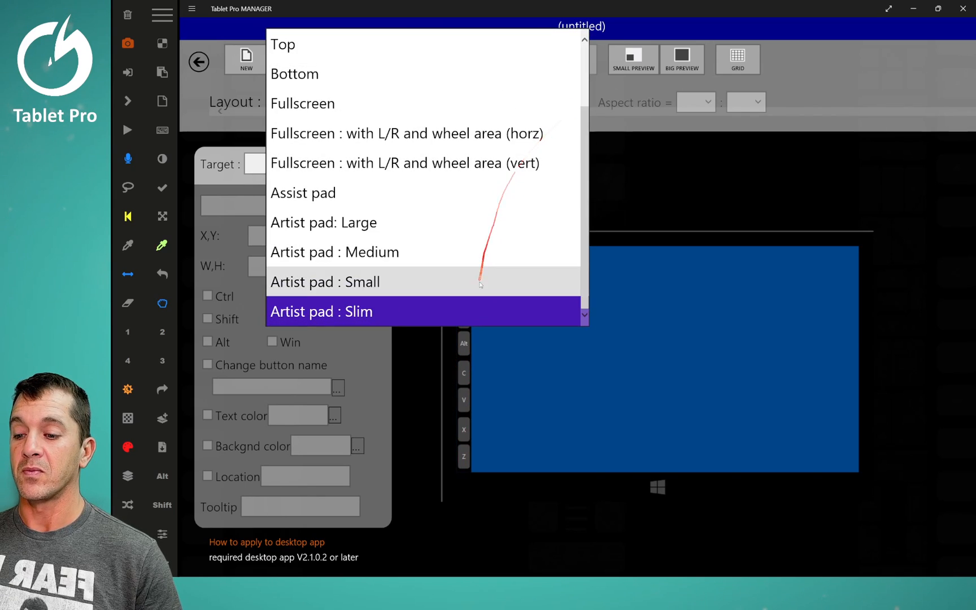
{"action": "left_click", "coordinate": [325, 282]}
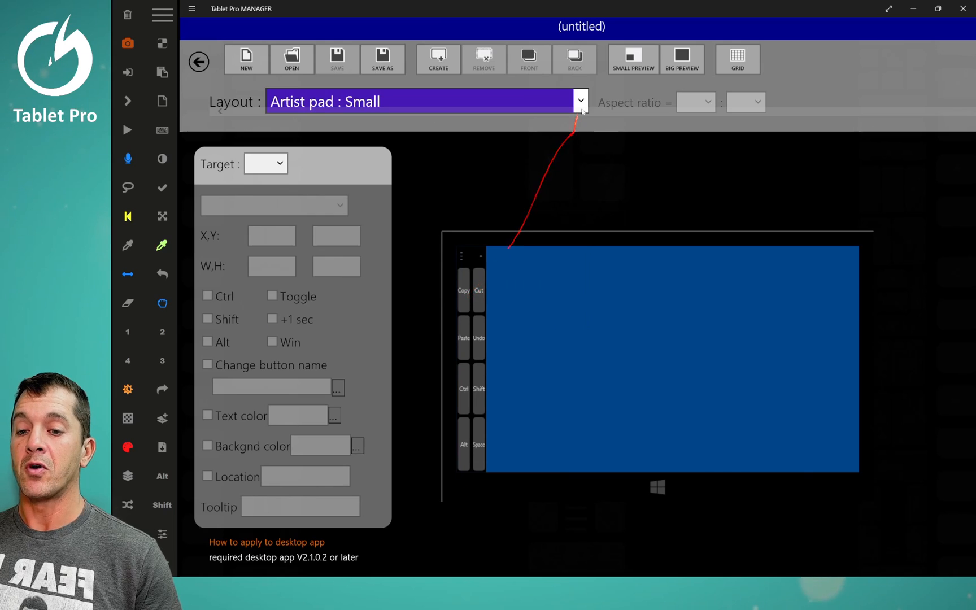
{"action": "left_click", "coordinate": [579, 101]}
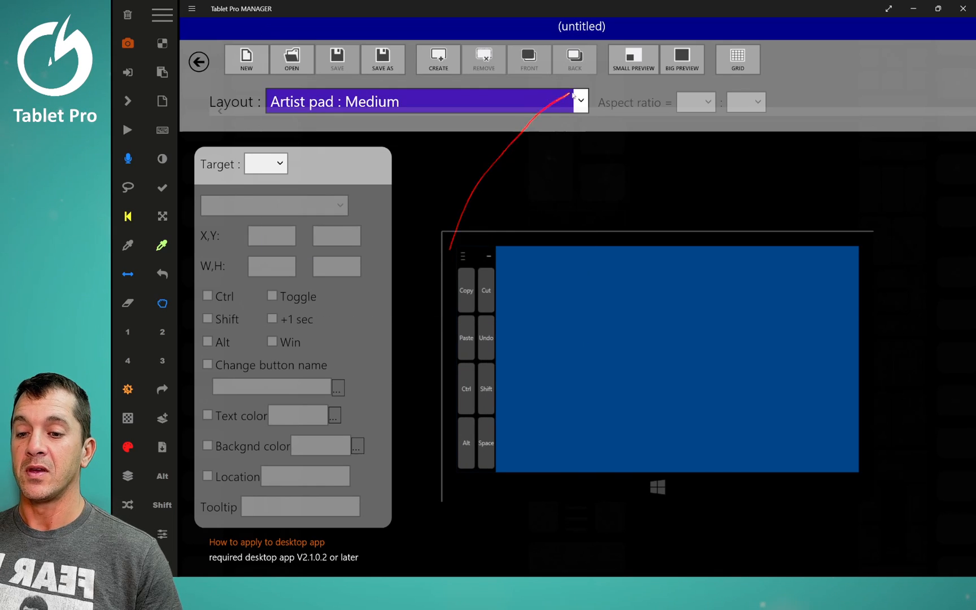
{"action": "left_click", "coordinate": [577, 100]}
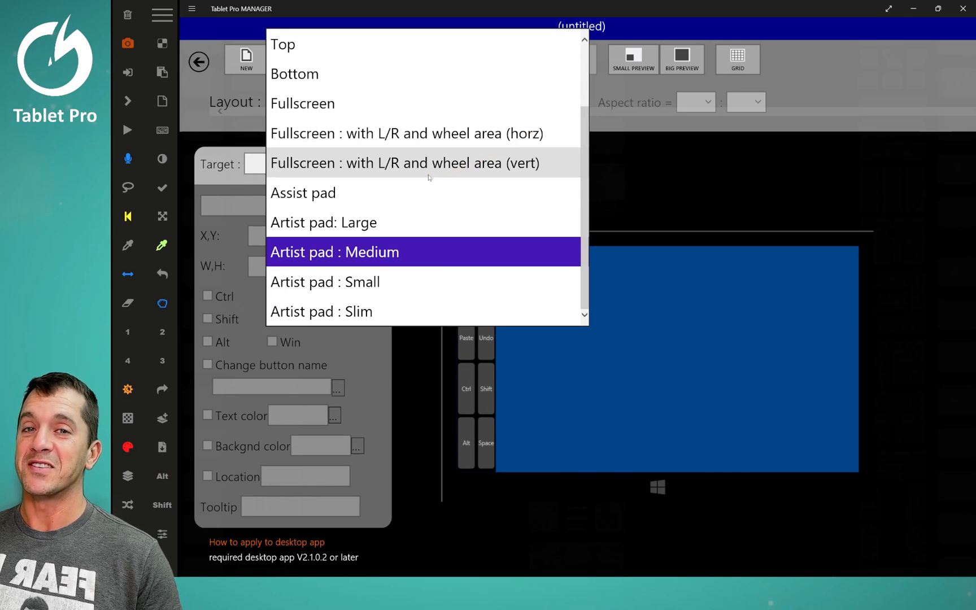
{"action": "left_click", "coordinate": [324, 222]}
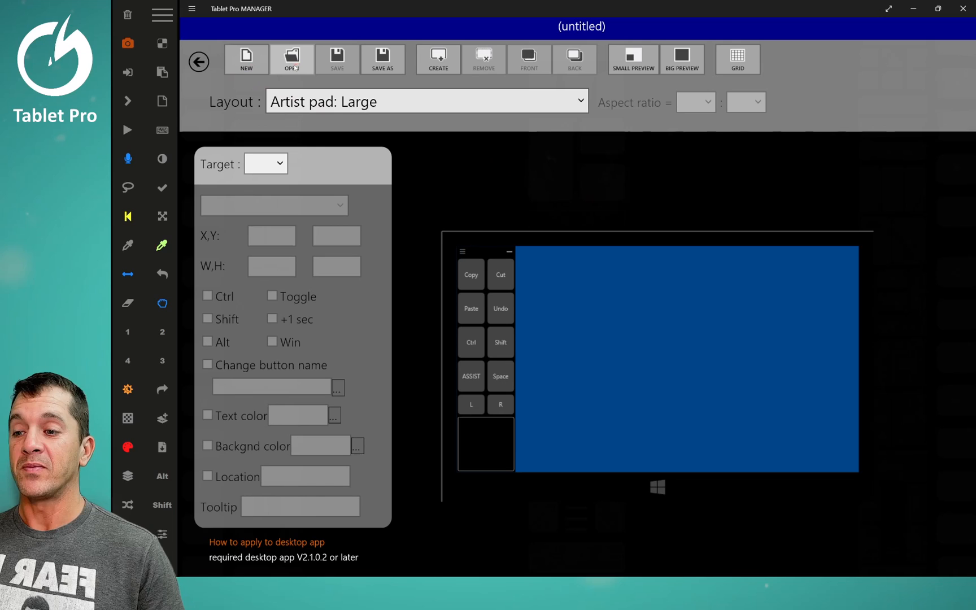
Load Preset Rebelle 5 Justice.ini from the My-Presets folder into the editor
{"action": "left_click", "coordinate": [291, 59]}
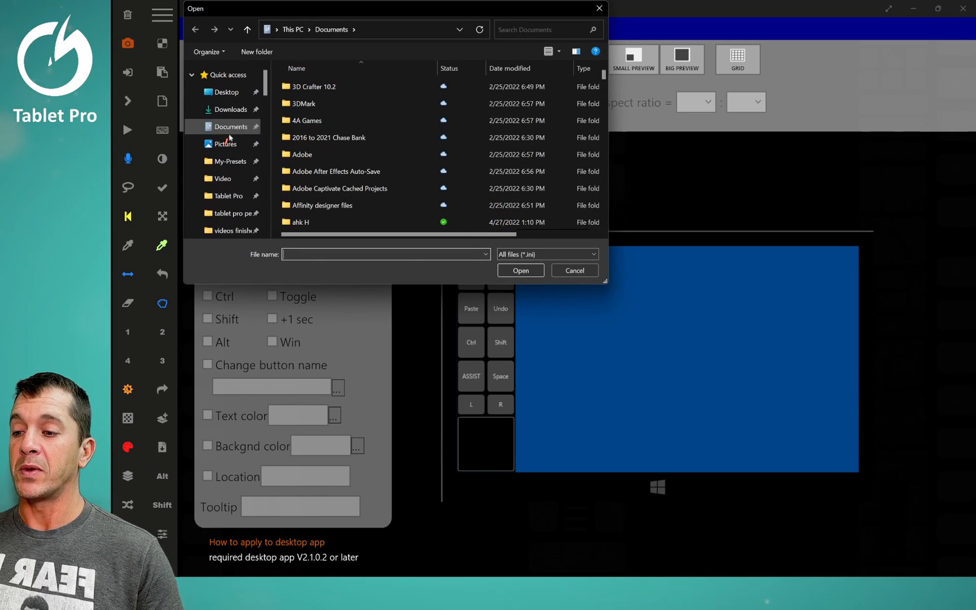
{"action": "left_click", "coordinate": [229, 162]}
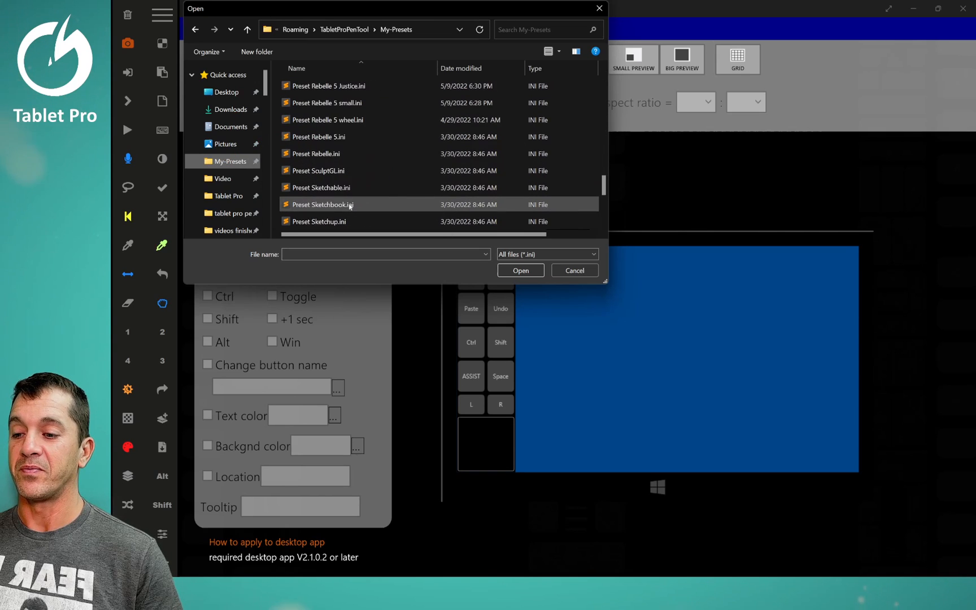
{"action": "left_click", "coordinate": [328, 84]}
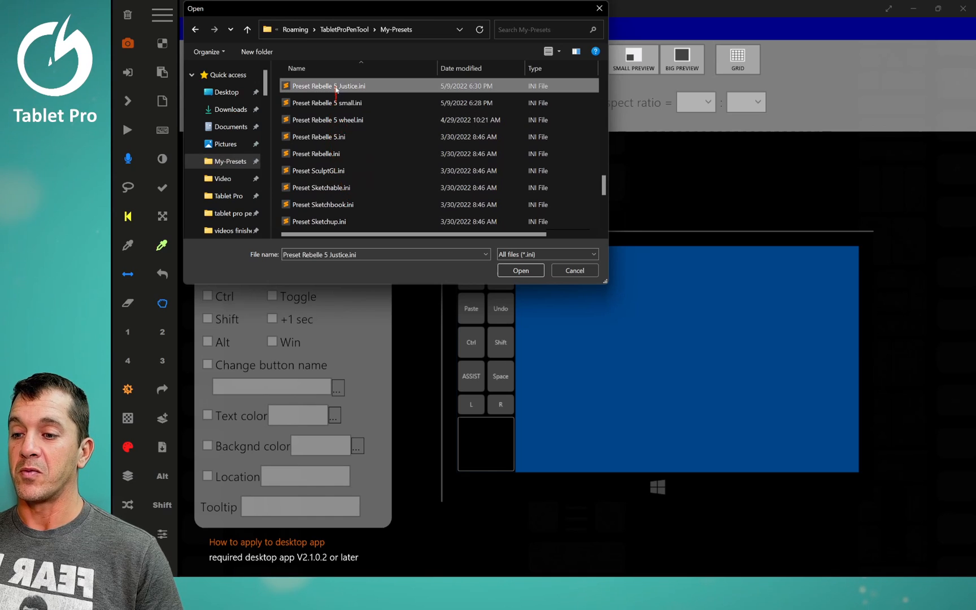
{"action": "left_click", "coordinate": [520, 270]}
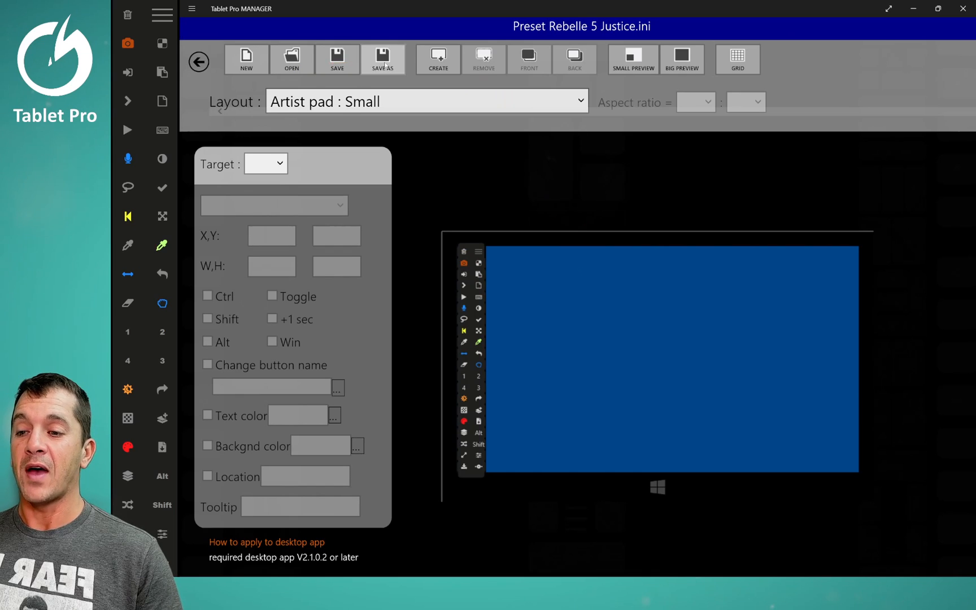
Begin a Save As into My-Presets and show the My-Presets folder's options in File Explorer
{"action": "left_click", "coordinate": [383, 59]}
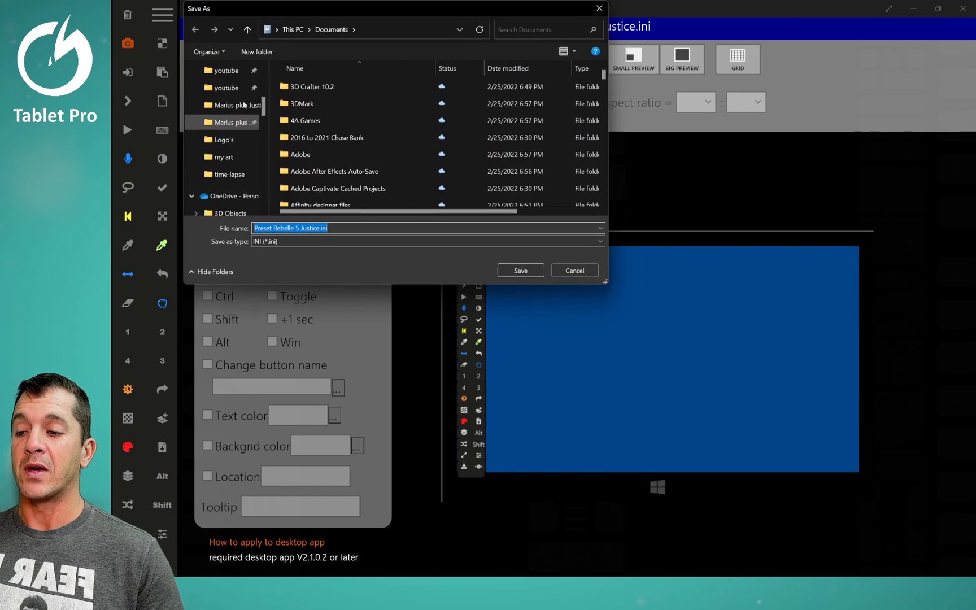
{"action": "left_click", "coordinate": [228, 160]}
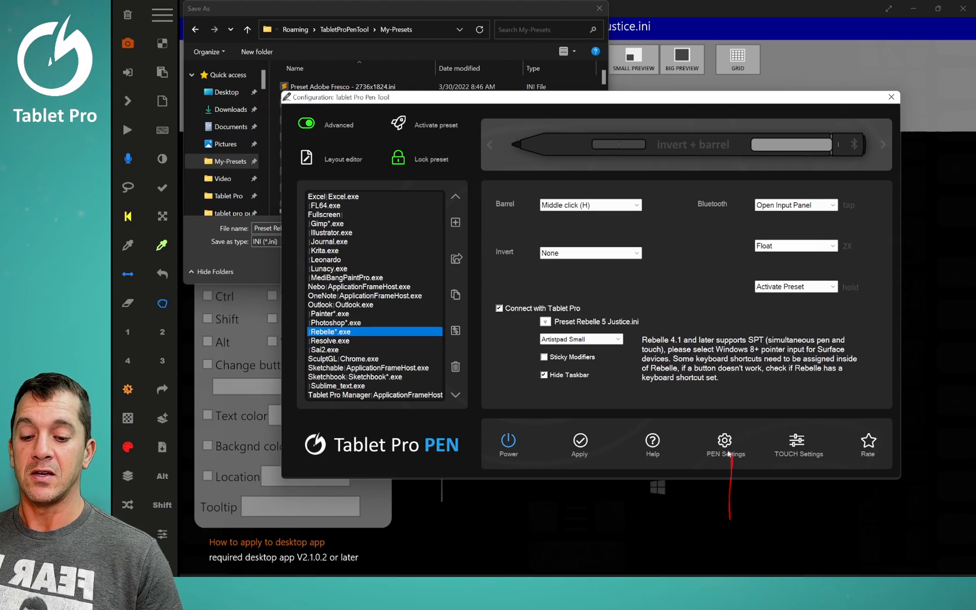
{"action": "left_click", "coordinate": [724, 443]}
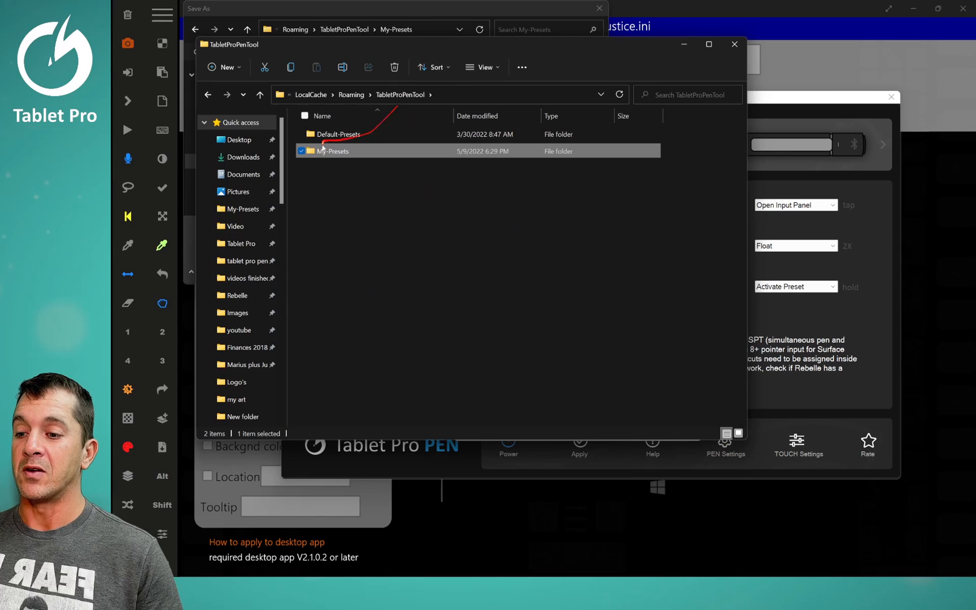
{"action": "right_click", "coordinate": [332, 151]}
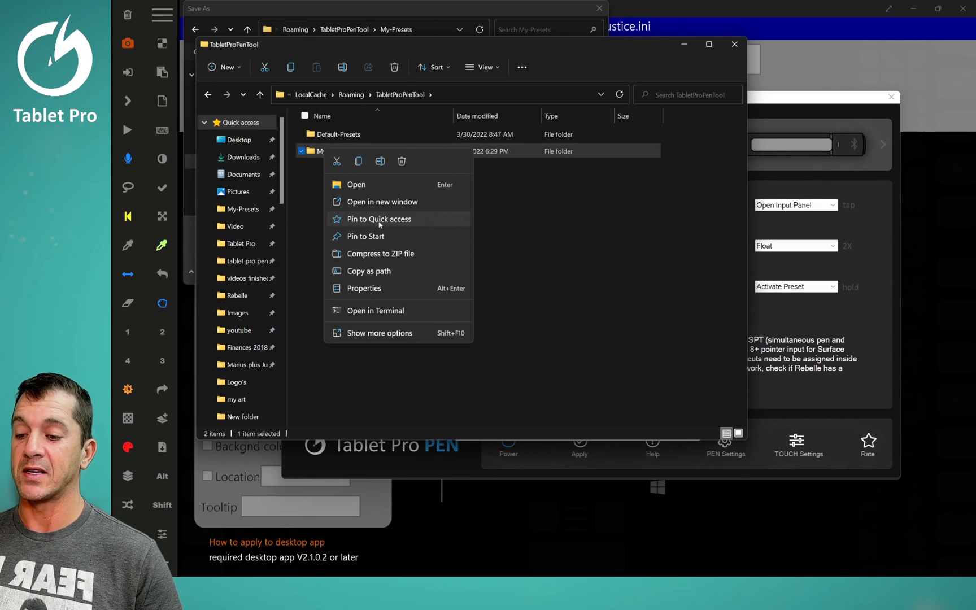
{"action": "mouse_move", "coordinate": [373, 271]}
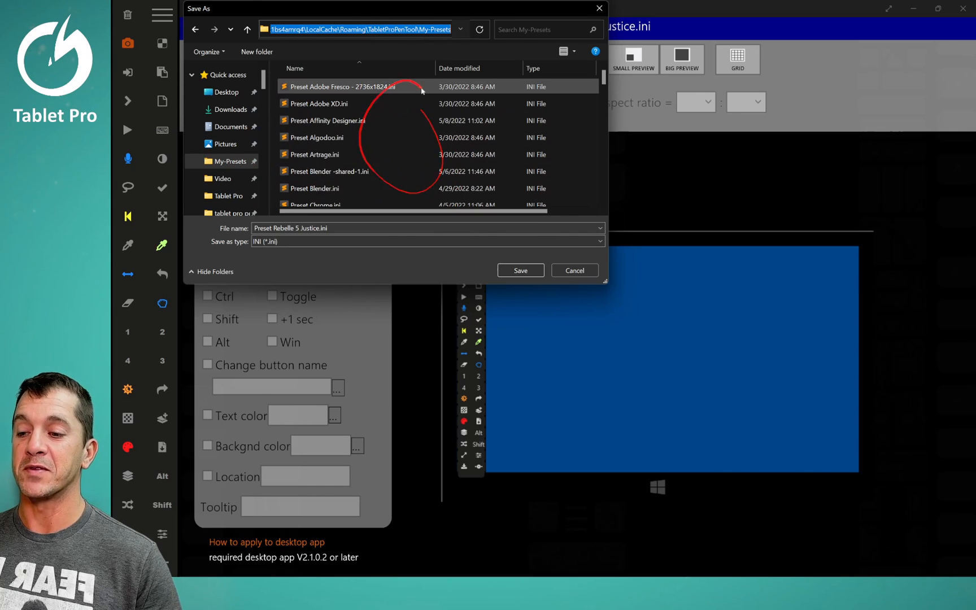
{"action": "mouse_move", "coordinate": [371, 159]}
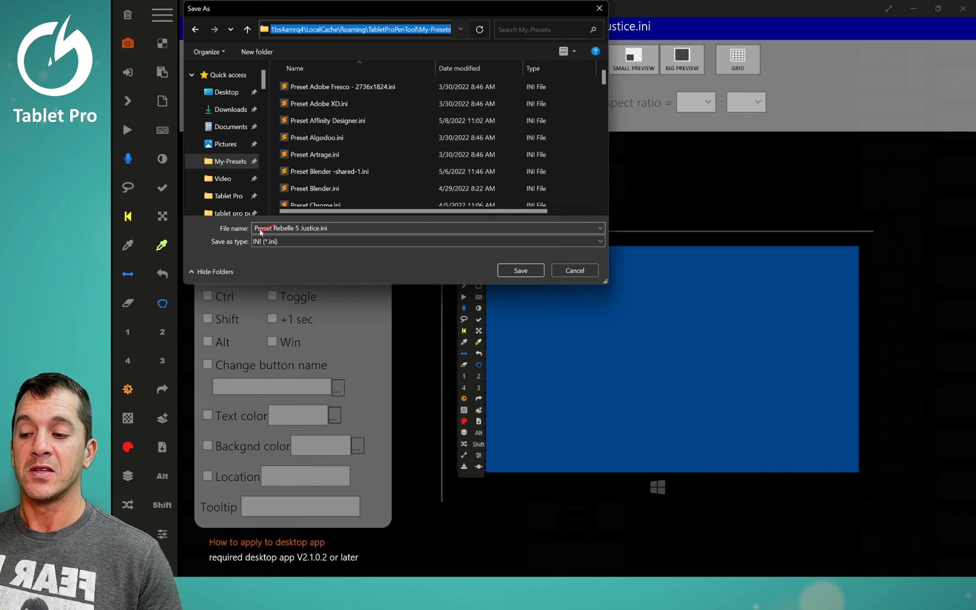
Create a new button on the Fullscreen layout and drag it into the top-left corner
{"action": "left_click", "coordinate": [519, 270]}
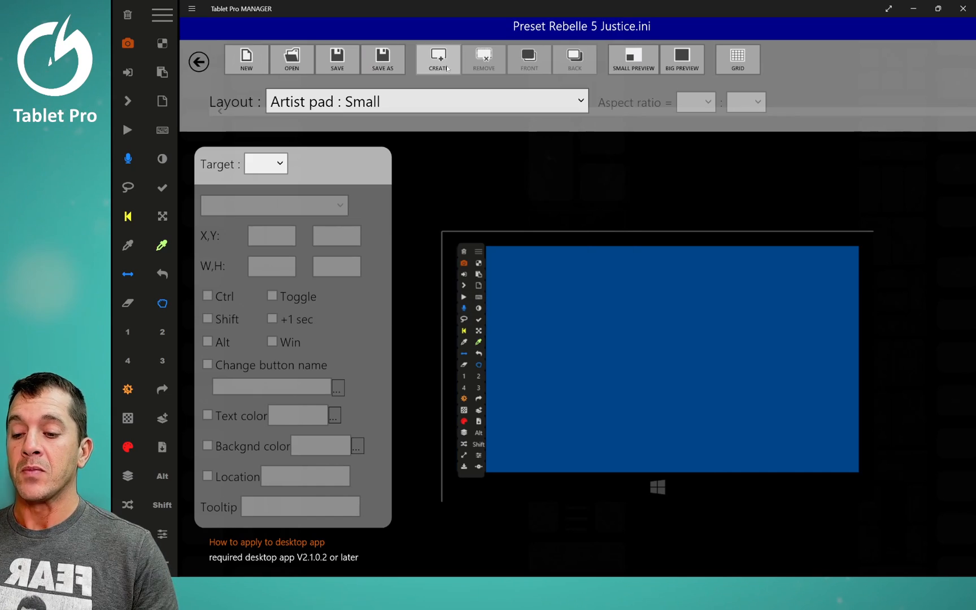
{"action": "left_click", "coordinate": [437, 59]}
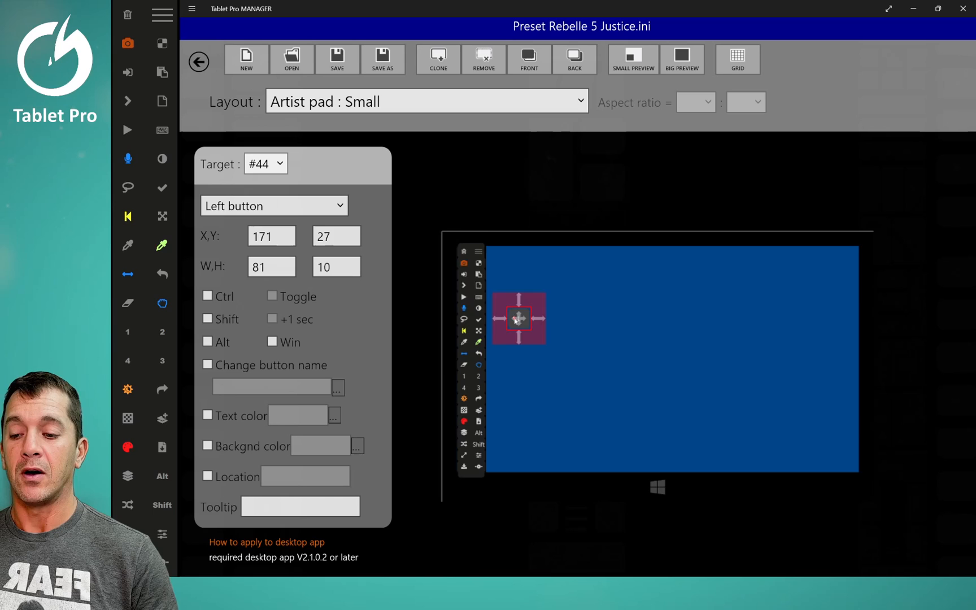
{"action": "left_click_drag", "start_coordinate": [519, 319], "coordinate": [554, 339]}
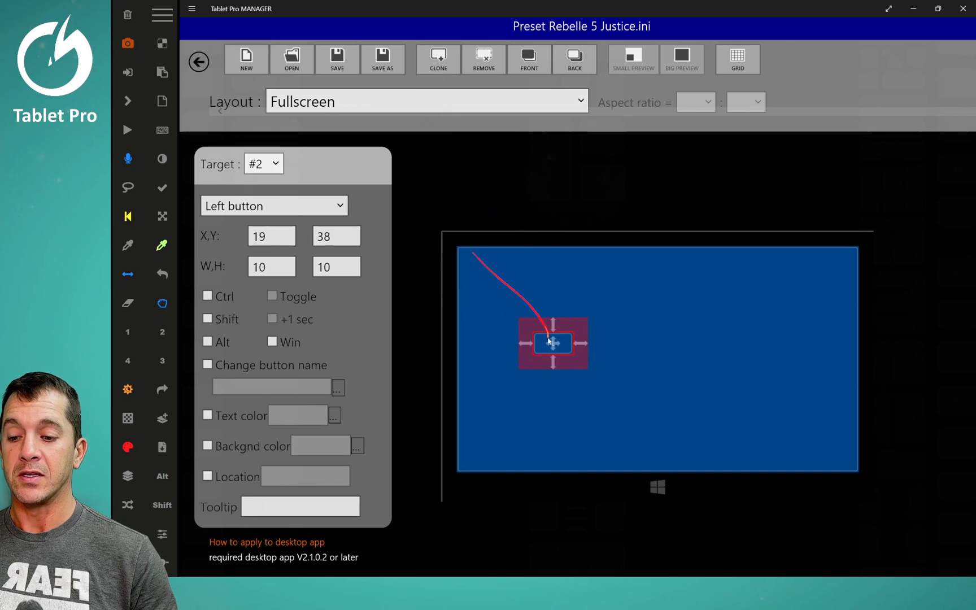
{"action": "left_click_drag", "start_coordinate": [552, 343], "coordinate": [497, 308]}
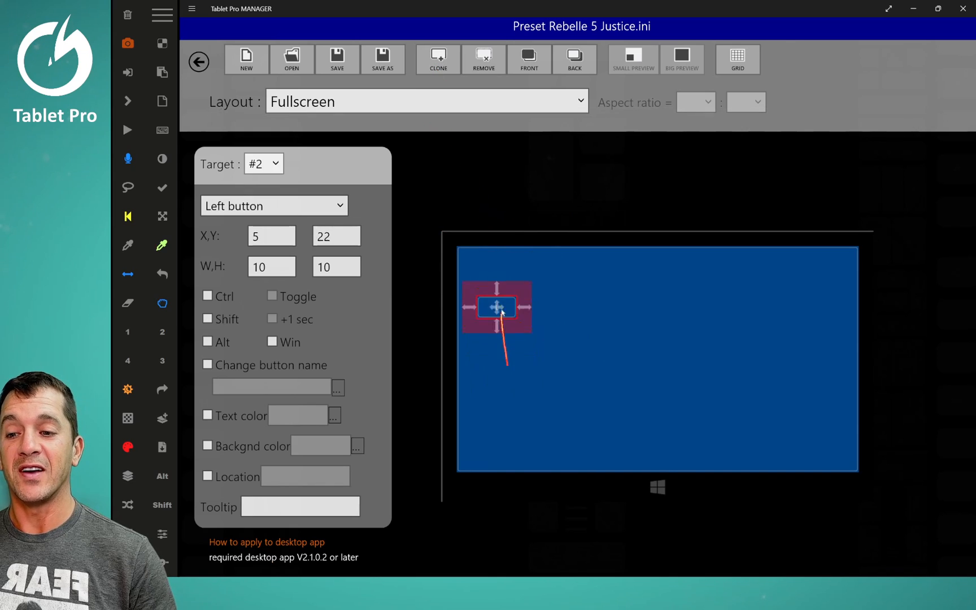
{"action": "left_click_drag", "start_coordinate": [497, 307], "coordinate": [490, 278]}
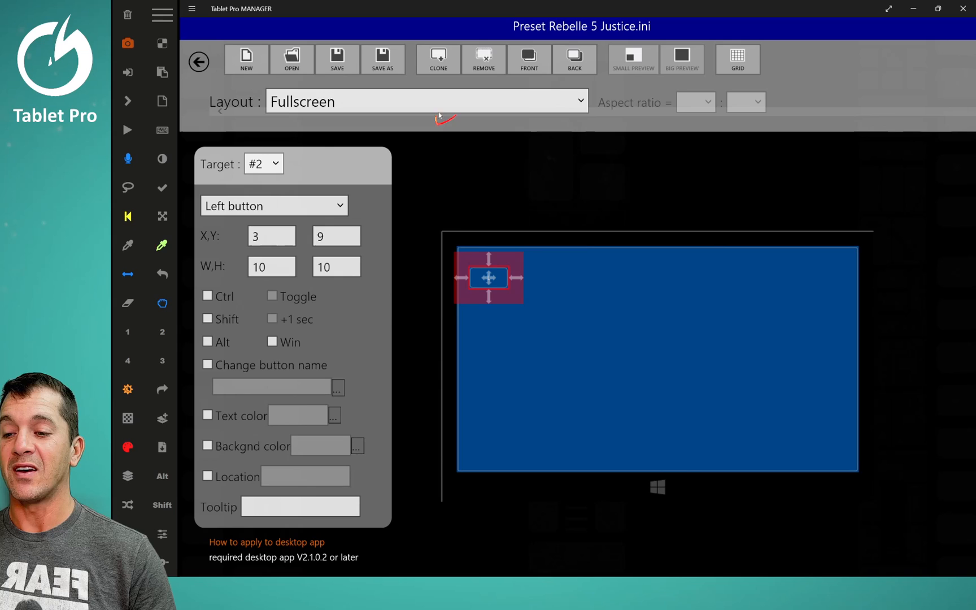
{"action": "left_click", "coordinate": [427, 100]}
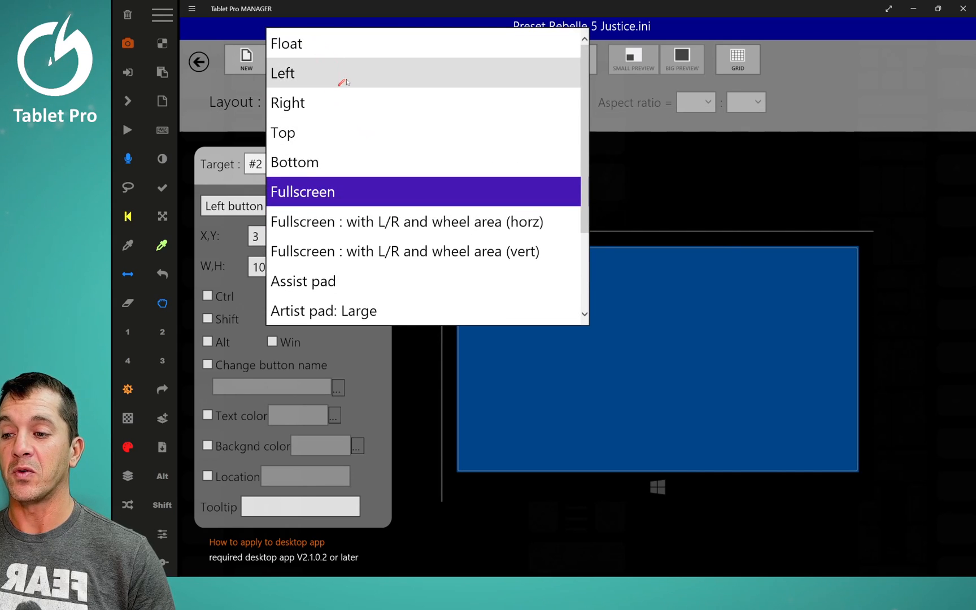
Preview the Left layout, then switch back to the Artist pad : Small layout
{"action": "left_click", "coordinate": [282, 72]}
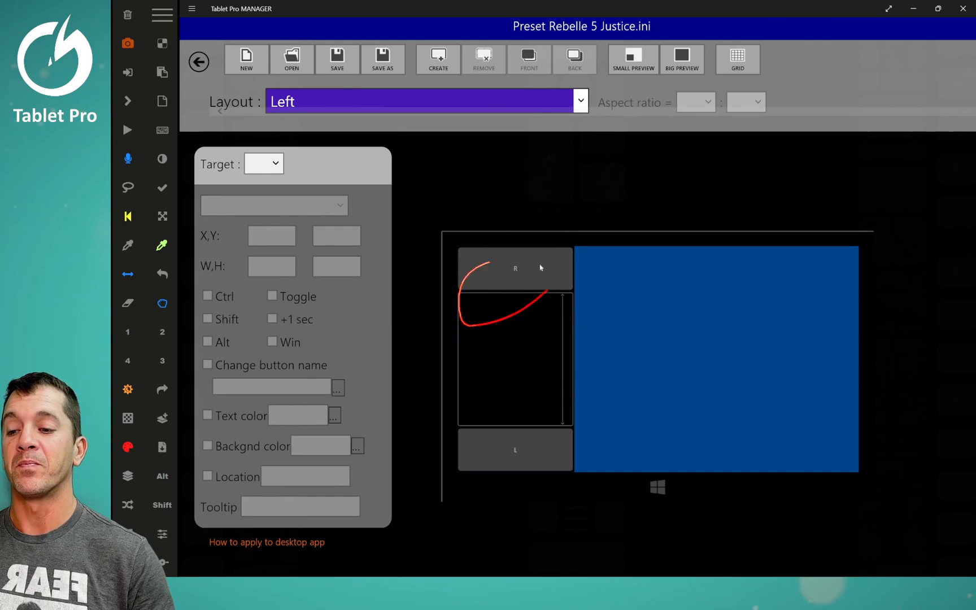
{"action": "left_click", "coordinate": [424, 100]}
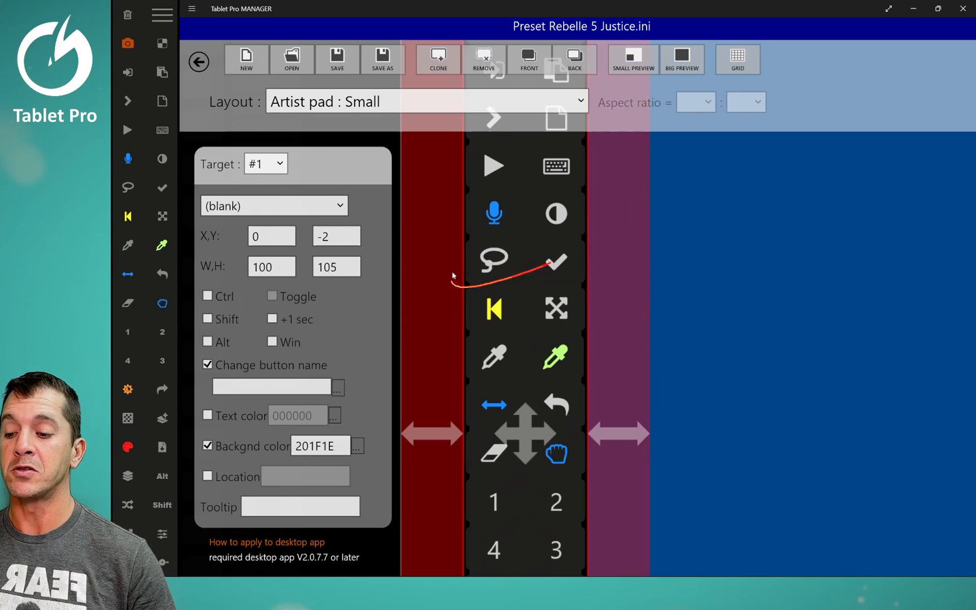
{"action": "left_click", "coordinate": [274, 206]}
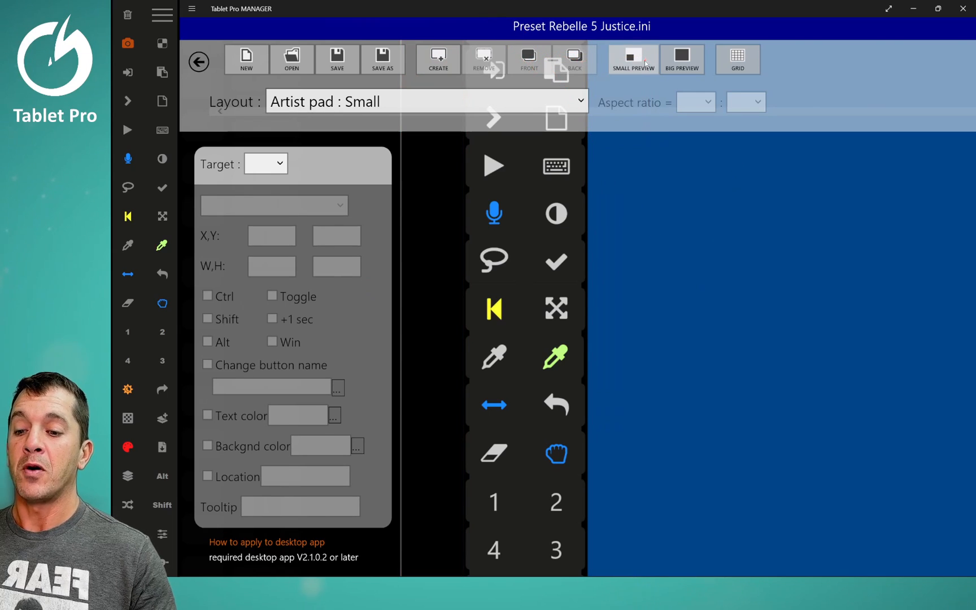
Toggle the preview size and grid, then select the eraser button (#13) for editing
{"action": "left_click", "coordinate": [632, 59]}
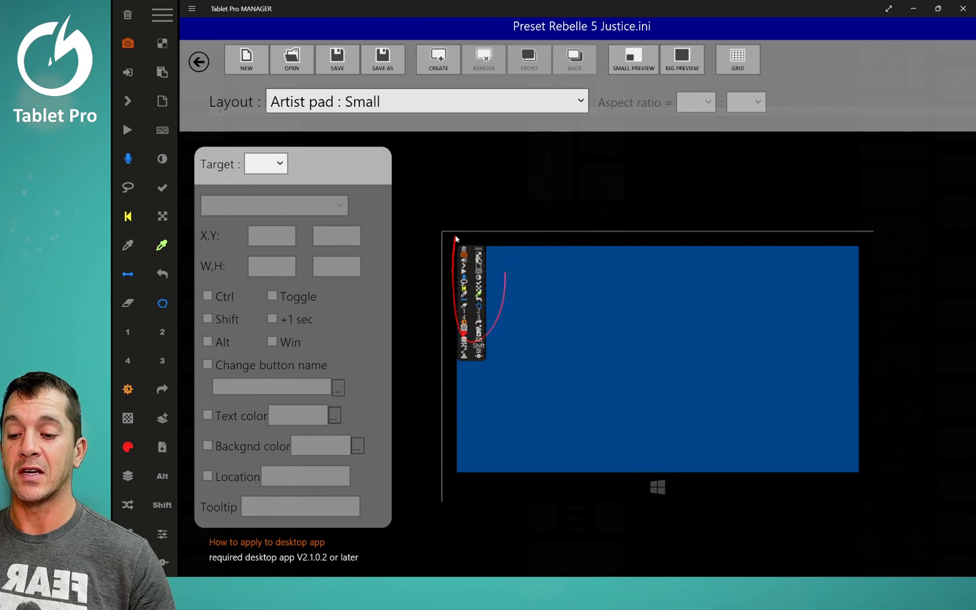
{"action": "left_click", "coordinate": [681, 58]}
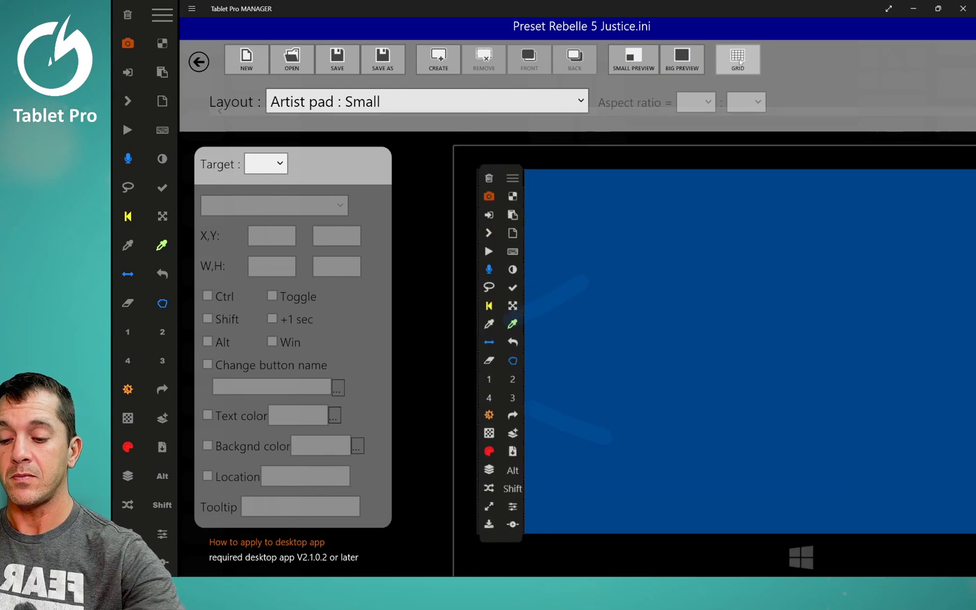
{"action": "left_click", "coordinate": [681, 59]}
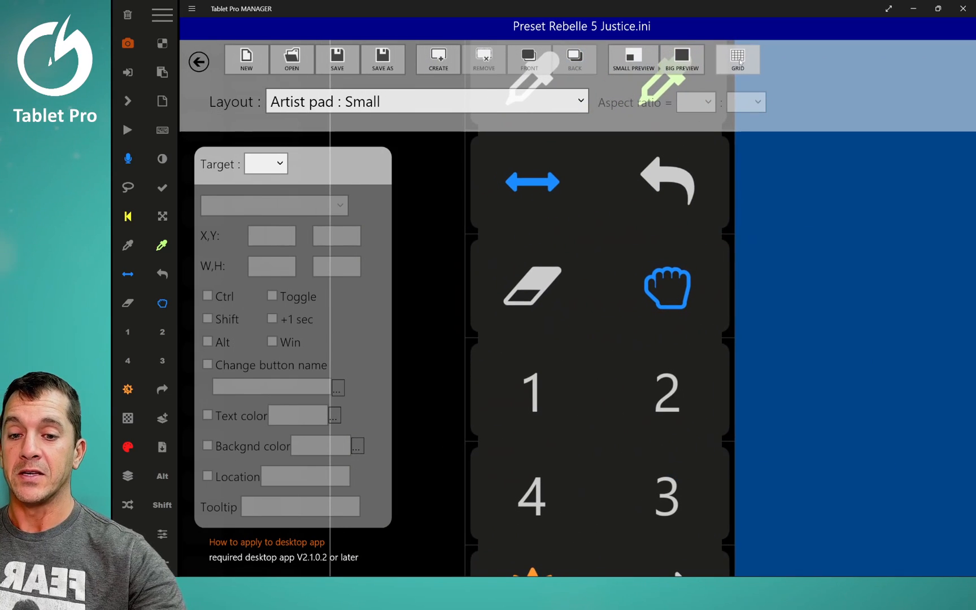
{"action": "left_click", "coordinate": [666, 285]}
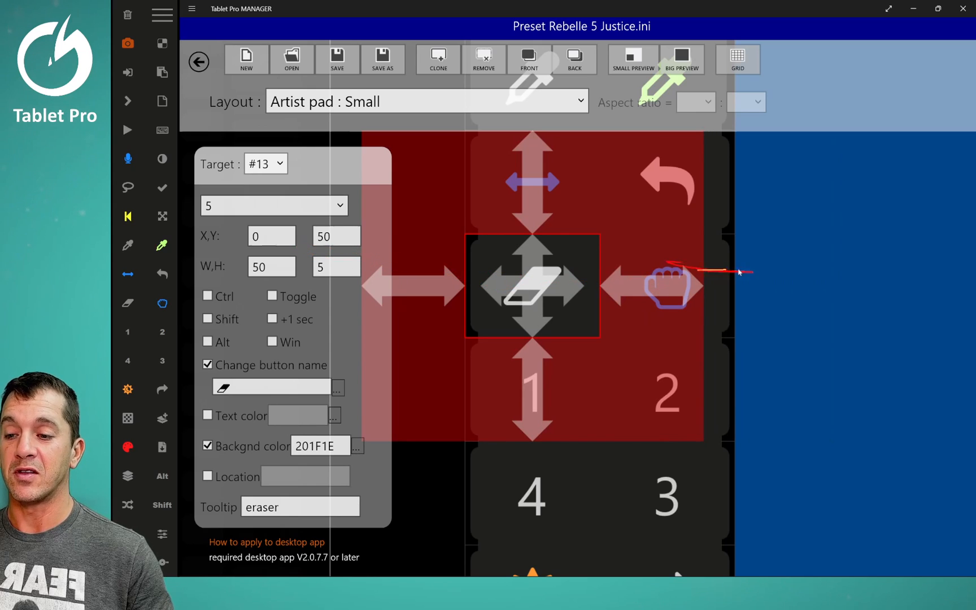
Switch to the Artist pad : Medium layout and inspect the pause button's width
{"action": "left_click", "coordinate": [428, 101]}
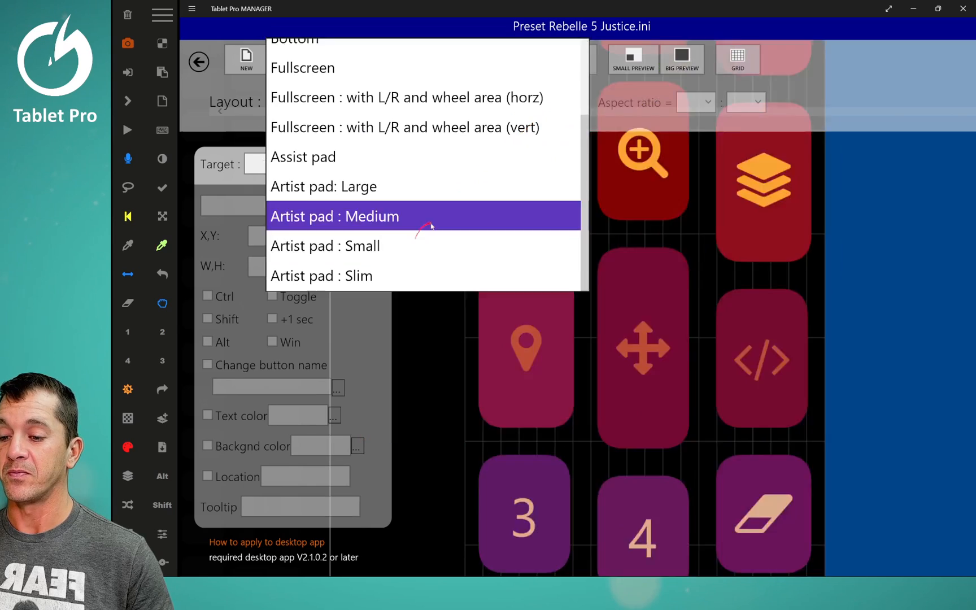
{"action": "left_click", "coordinate": [335, 216]}
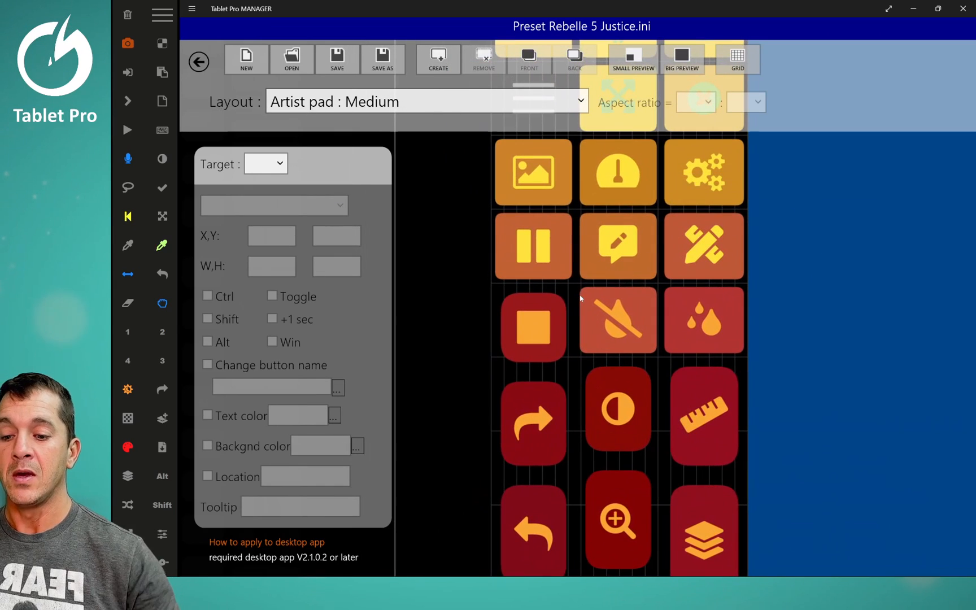
{"action": "left_click", "coordinate": [532, 246]}
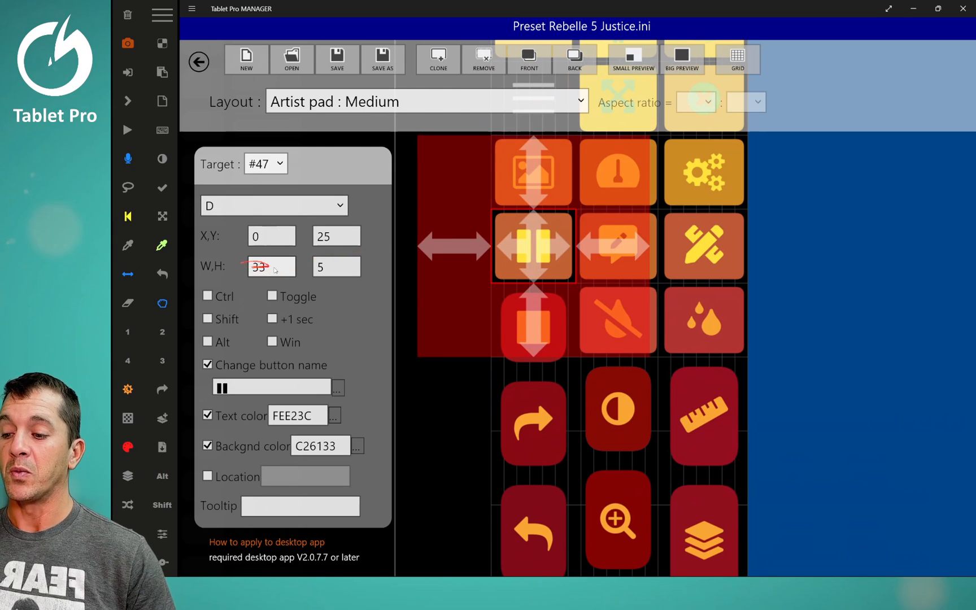
{"action": "left_click", "coordinate": [617, 245]}
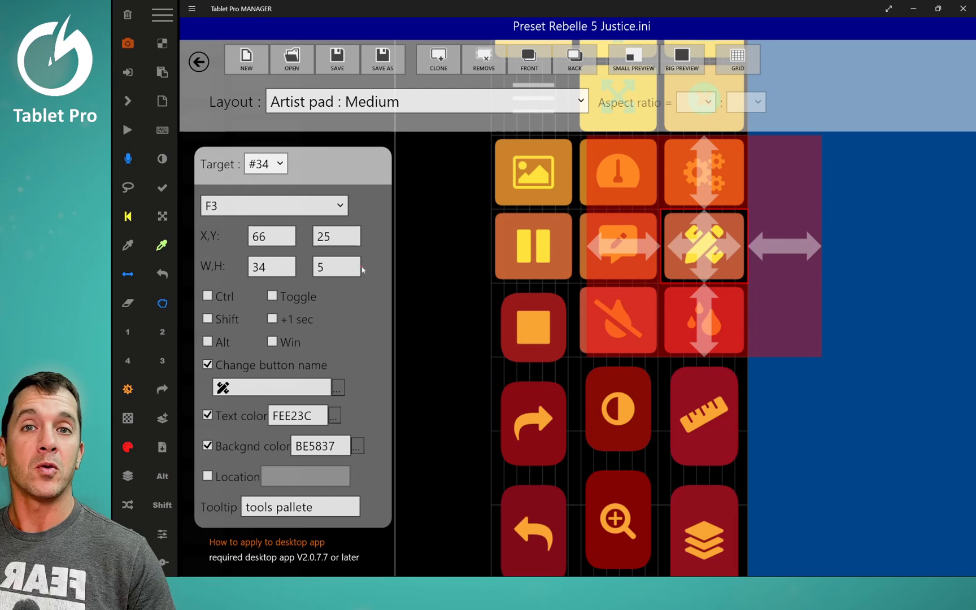
{"action": "left_click", "coordinate": [337, 267]}
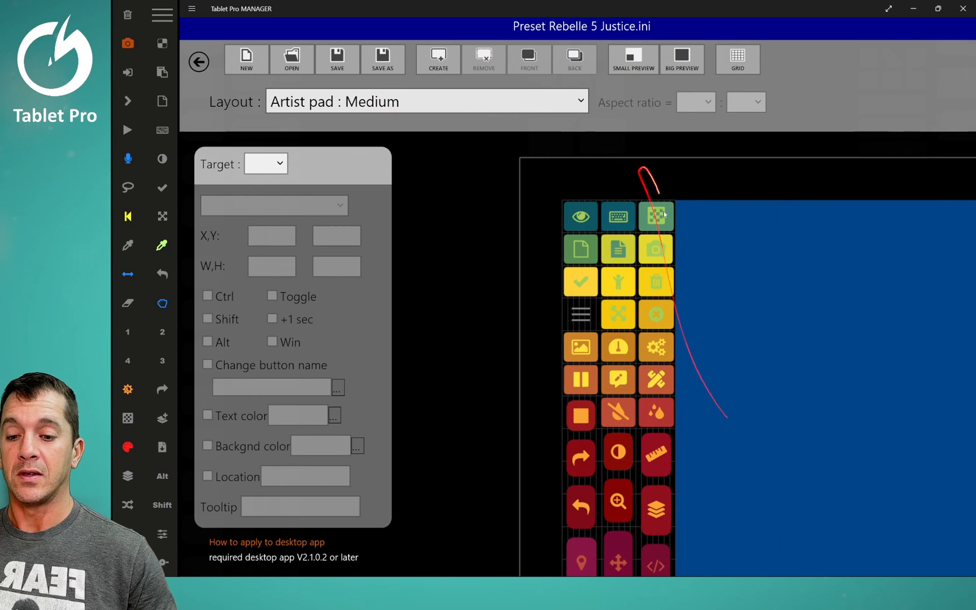
{"action": "left_click", "coordinate": [656, 217]}
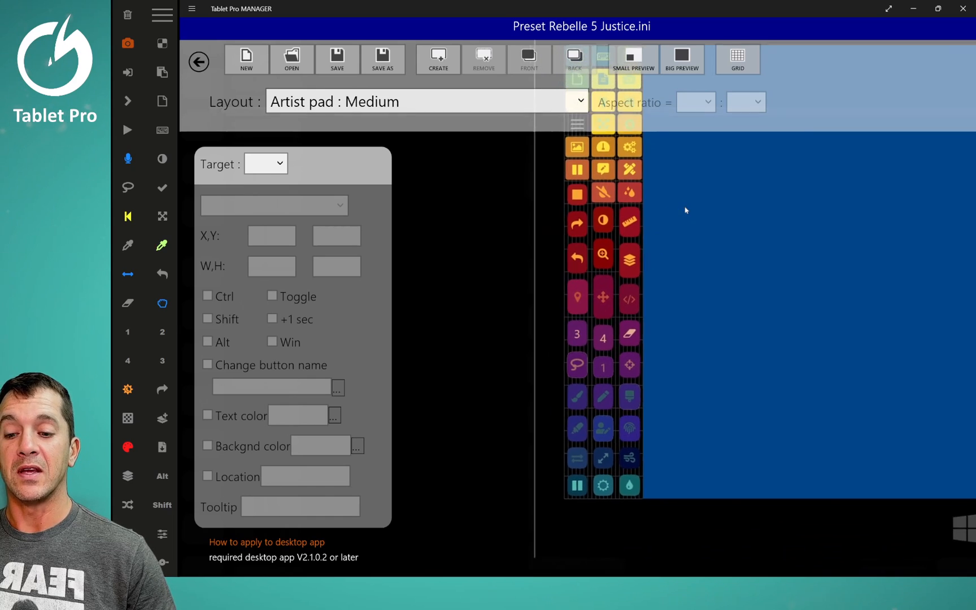
Review the paint-on-pixels and shift buttons, then return to Artist pad : Small
{"action": "left_click", "coordinate": [614, 160]}
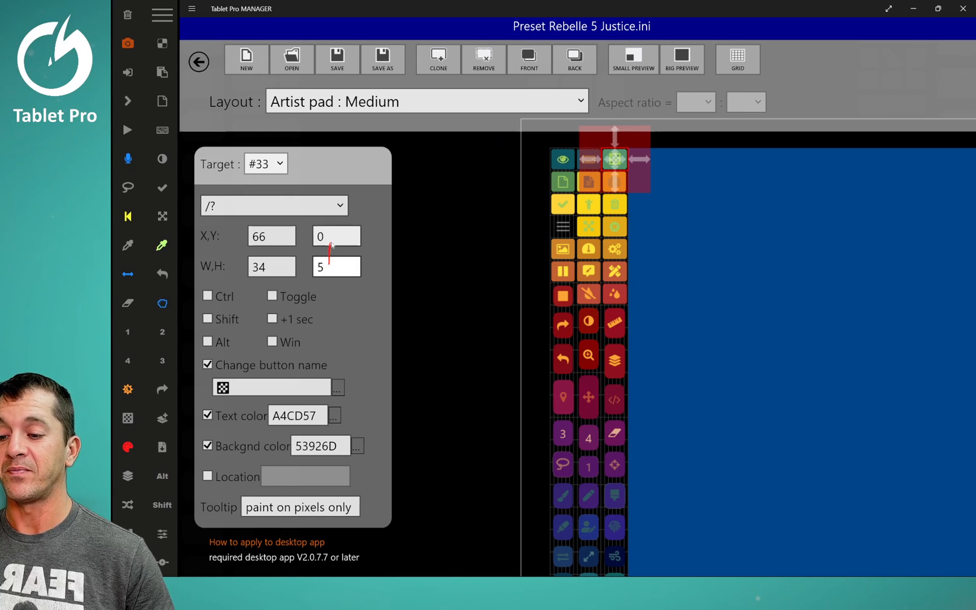
{"action": "left_click", "coordinate": [613, 205]}
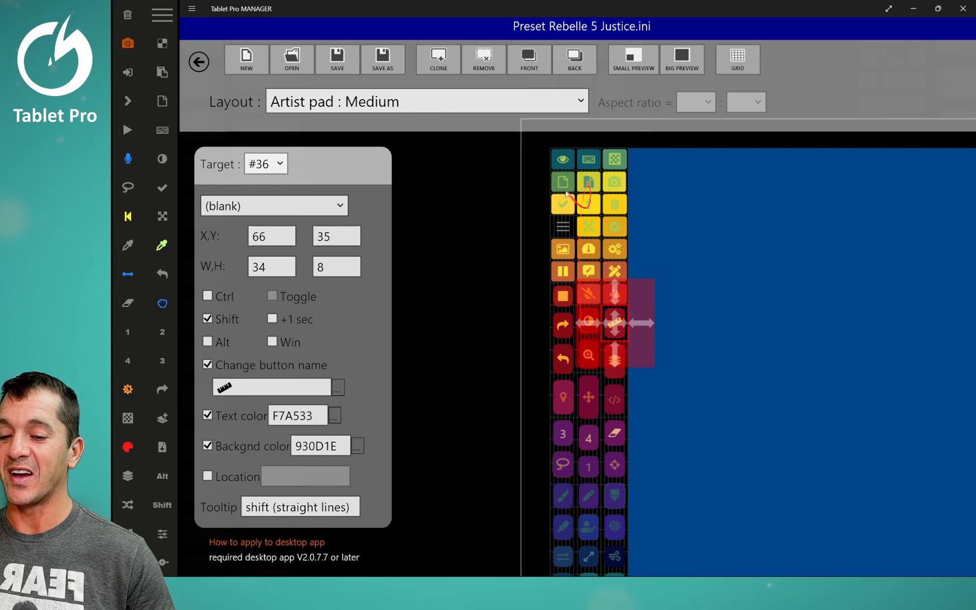
{"action": "left_click", "coordinate": [271, 236]}
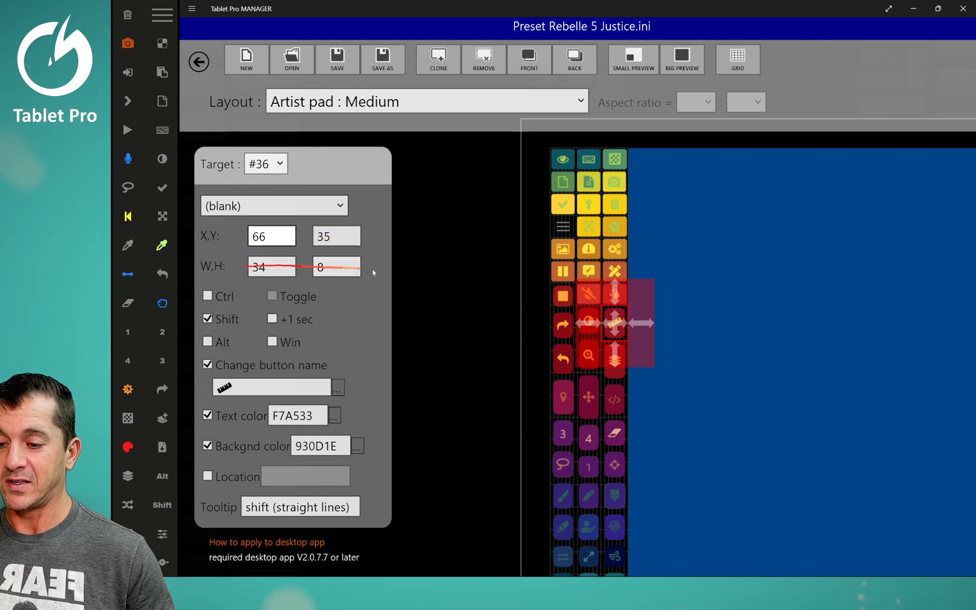
{"action": "left_click", "coordinate": [427, 101]}
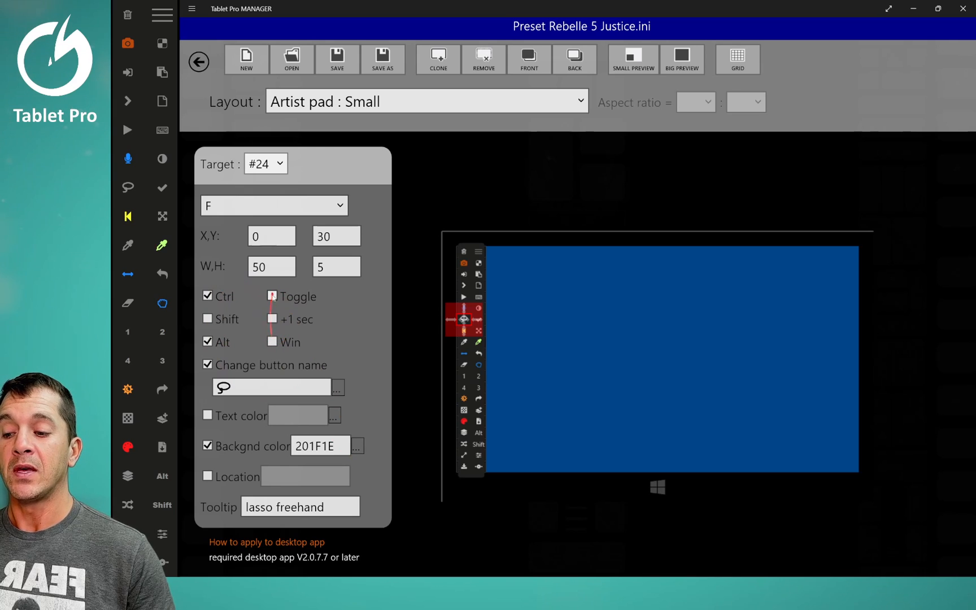
{"action": "left_click", "coordinate": [272, 296]}
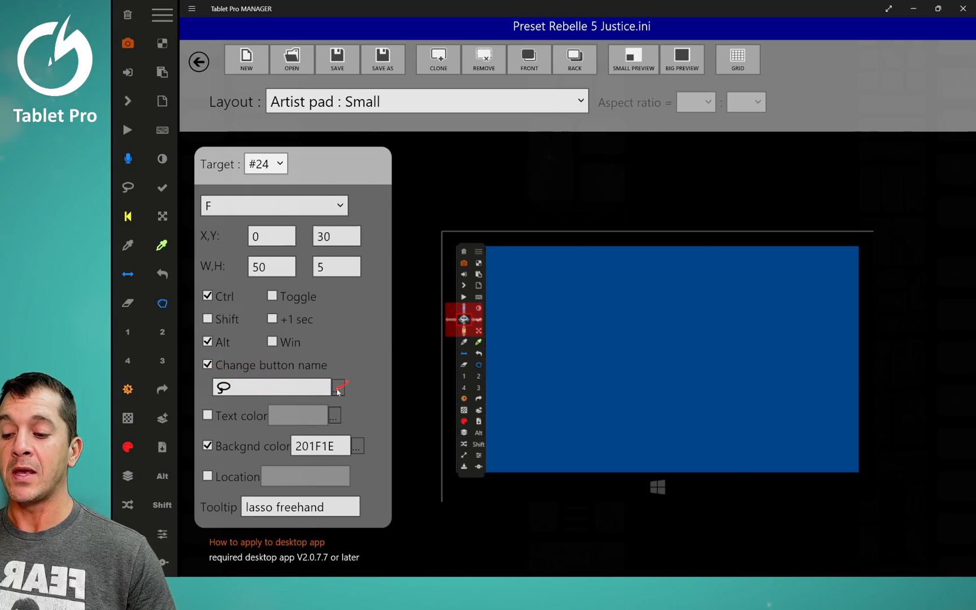
Browse the icon glyph chart for the lasso freehand button's label
{"action": "left_click", "coordinate": [340, 387]}
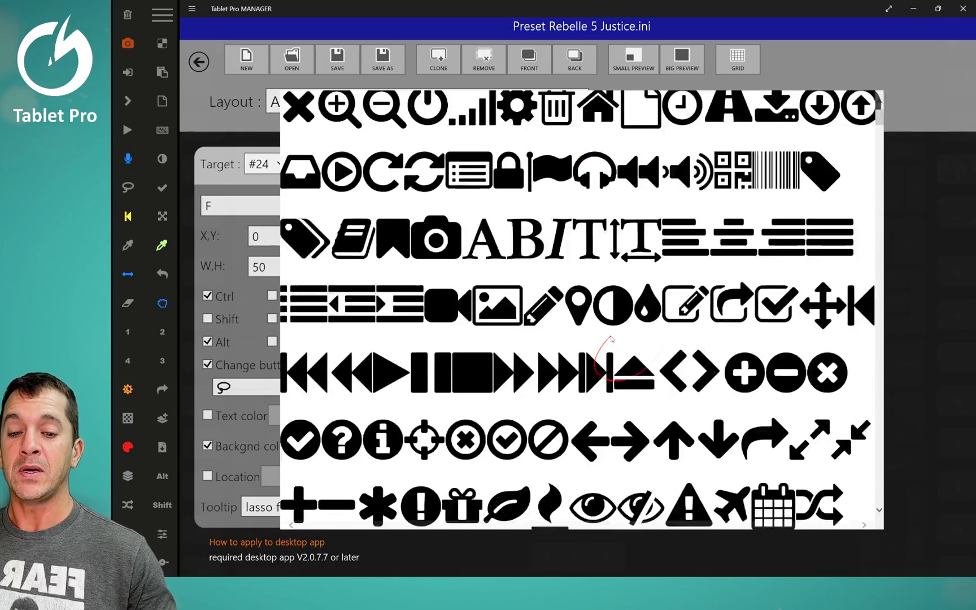
{"action": "scroll", "scroll_direction": "down", "scroll_amount": 3}
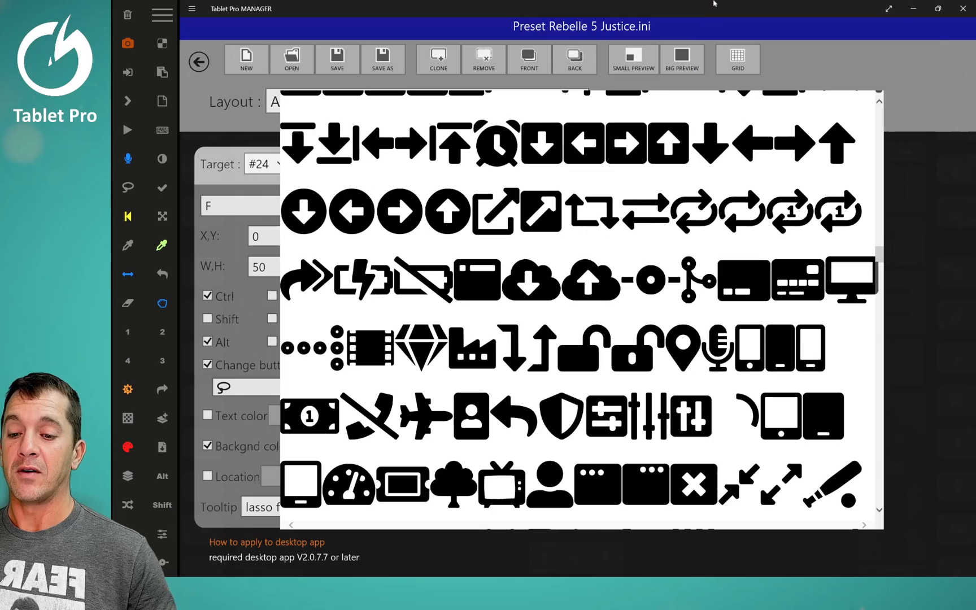
{"action": "scroll", "scroll_direction": "down", "scroll_amount": 3}
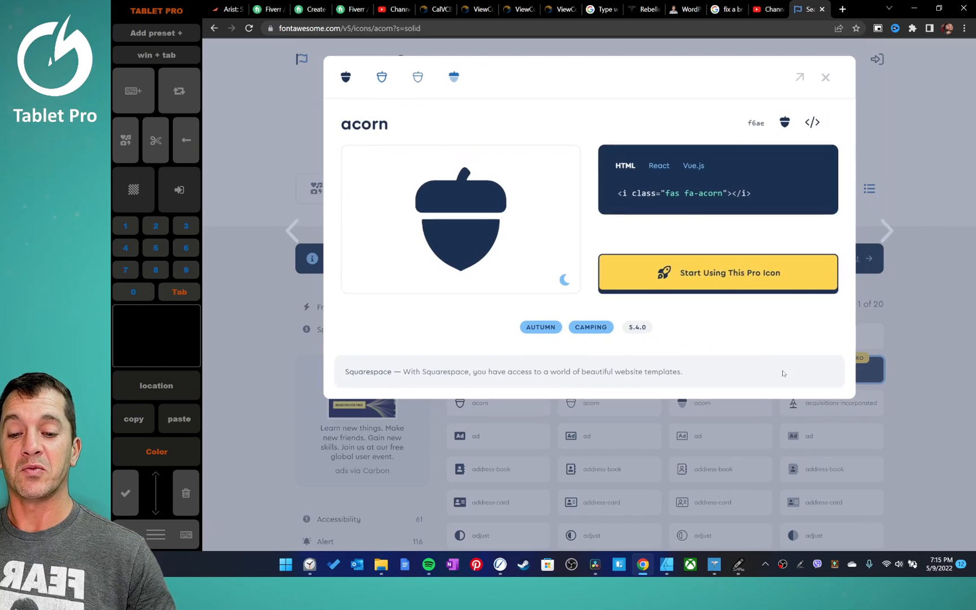
{"action": "mouse_move", "coordinate": [784, 122]}
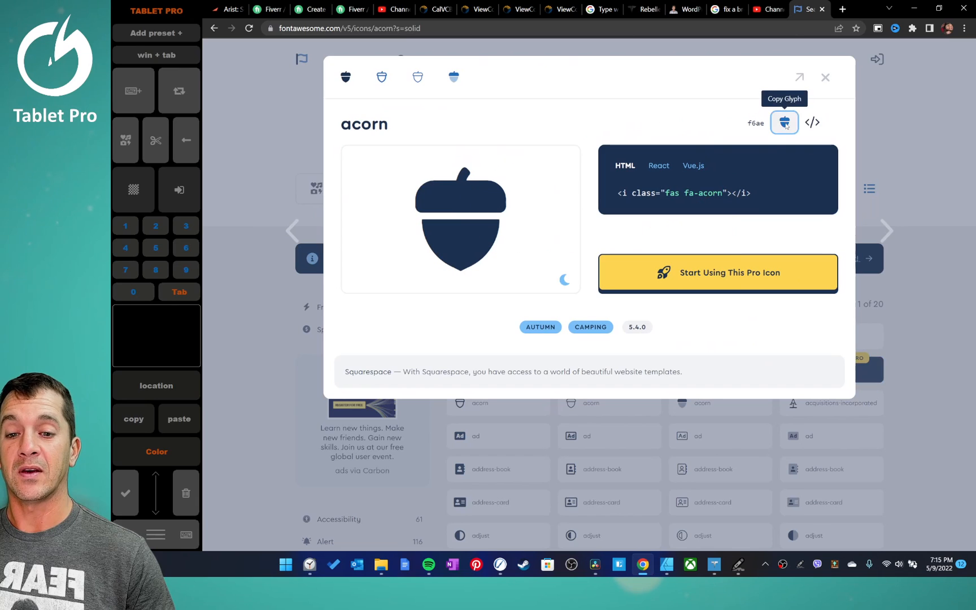
Copy the acorn icon's glyph from the Font Awesome page
{"action": "left_click", "coordinate": [825, 77]}
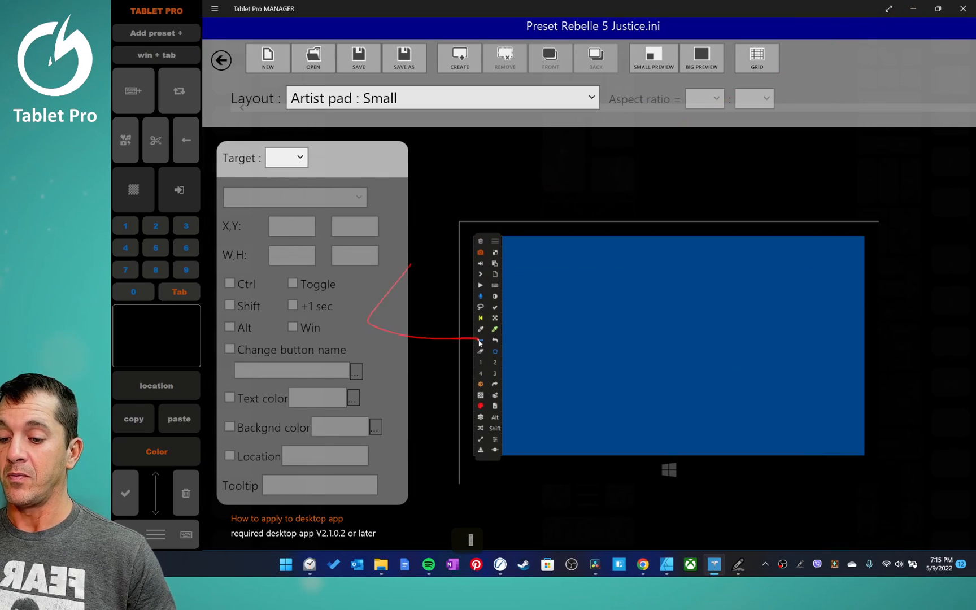
Paste the acorn glyph as the move button's (#11) label, then select the redo button (#31)
{"action": "left_click", "coordinate": [491, 351]}
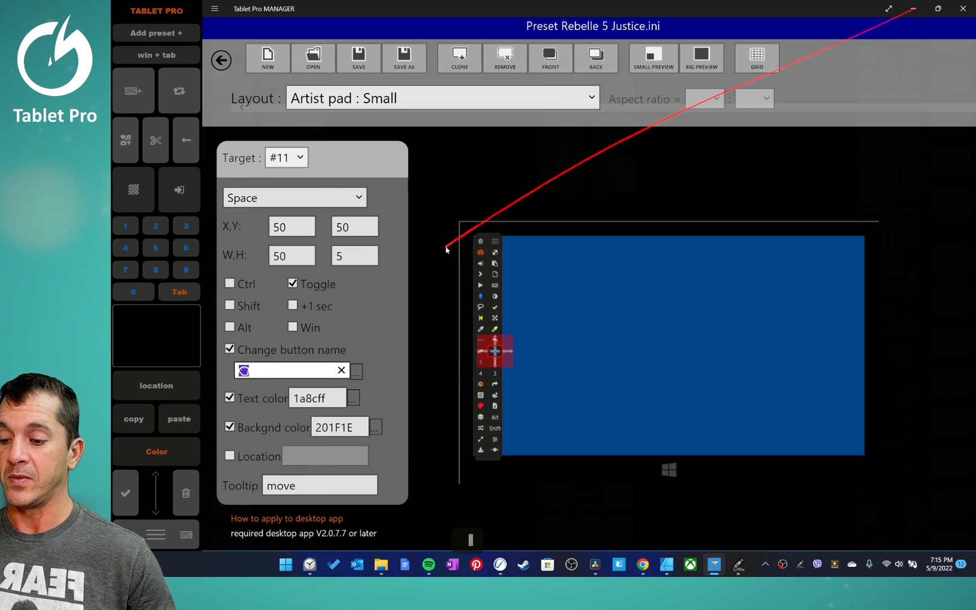
{"action": "key", "text": "ctrl+v"}
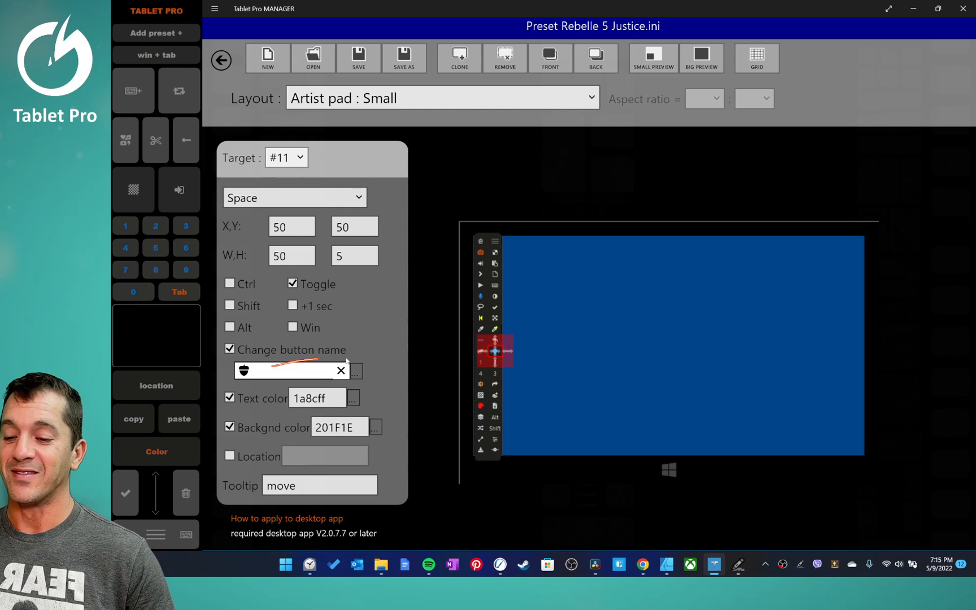
{"action": "key", "text": "ctrl+z"}
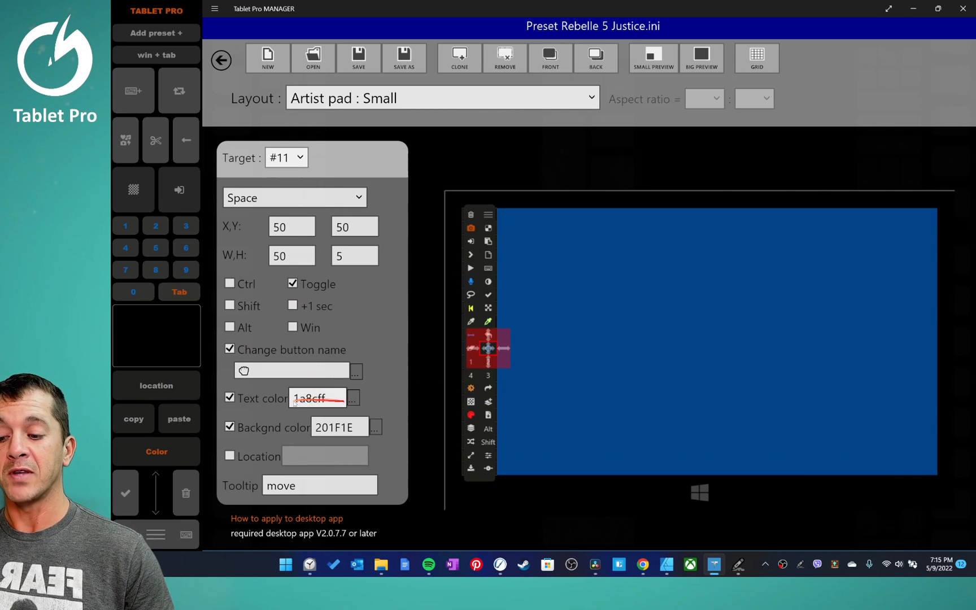
{"action": "left_click", "coordinate": [352, 398]}
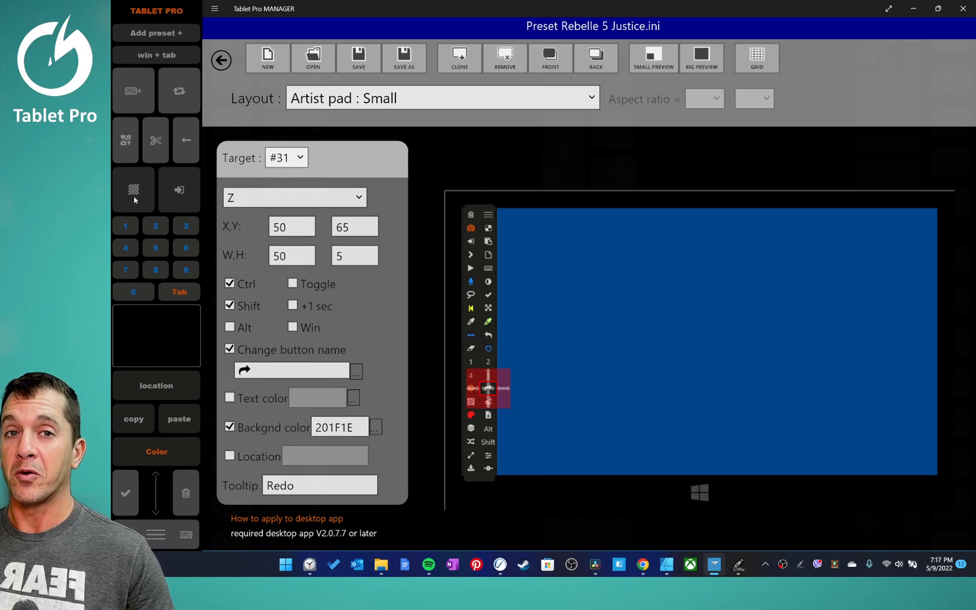
{"action": "mouse_move", "coordinate": [133, 189]}
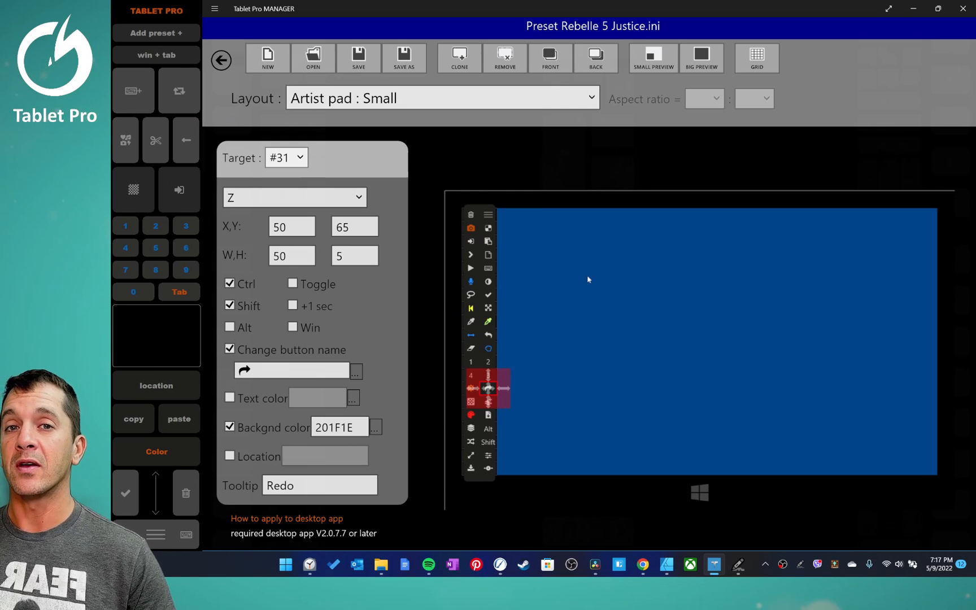
Edit button #31's tooltip to read Redo (Maya)
{"action": "left_click_drag", "start_coordinate": [548, 305], "coordinate": [589, 312]}
{"action": "type", "text": " (assign)"}
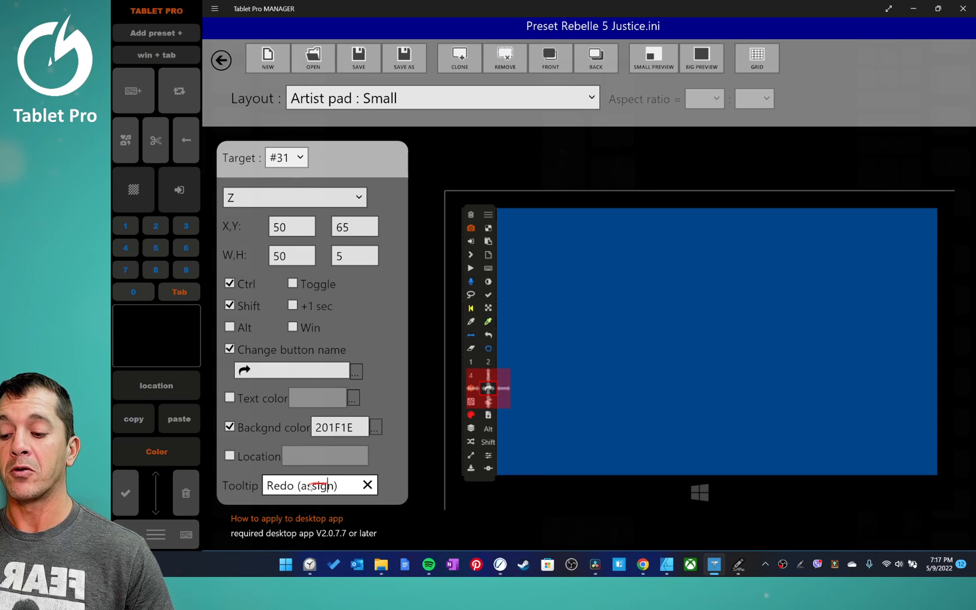
{"action": "double_click", "coordinate": [317, 485]}
{"action": "type", "text": "Maya"}
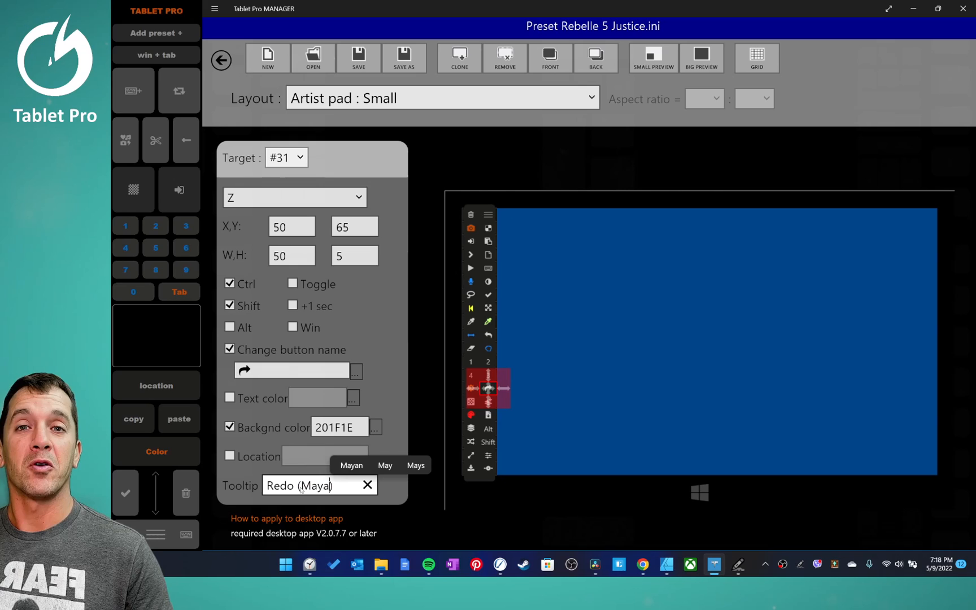
{"action": "double_click", "coordinate": [314, 486]}
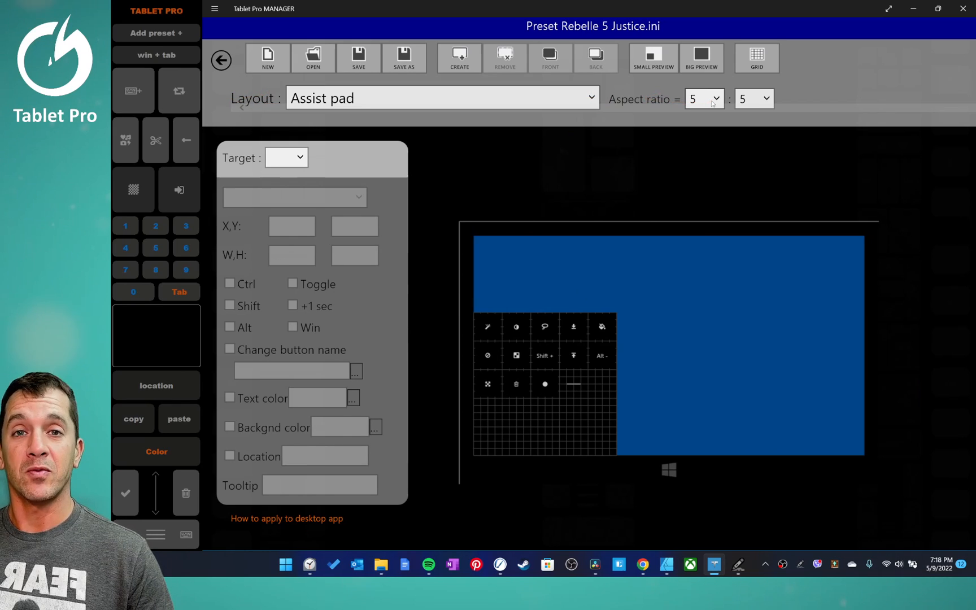
Set the Assist pad's aspect ratio to 3 : 9, then return to button #33 (Copy) on the small pad
{"action": "left_click", "coordinate": [699, 99]}
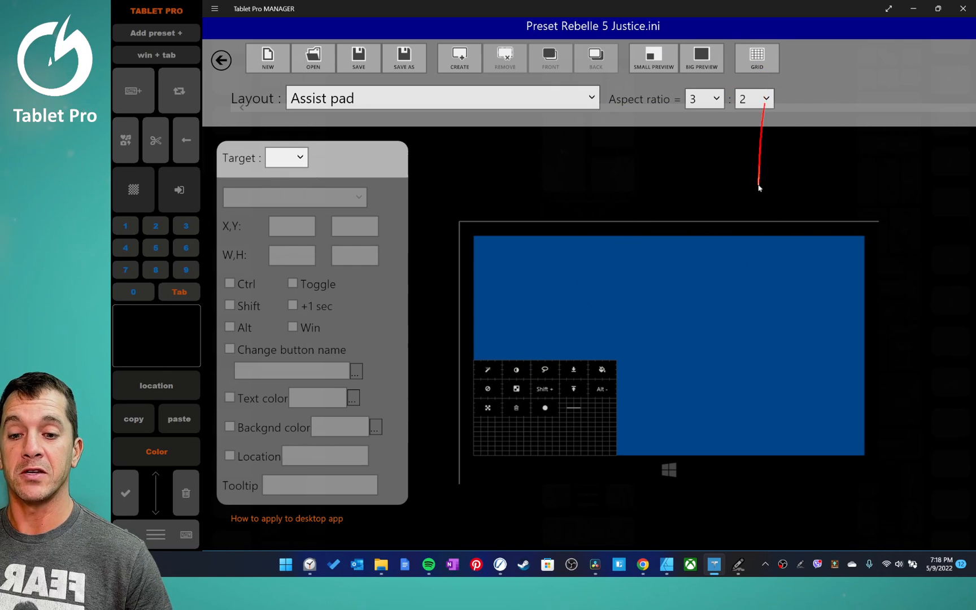
{"action": "left_click", "coordinate": [753, 98]}
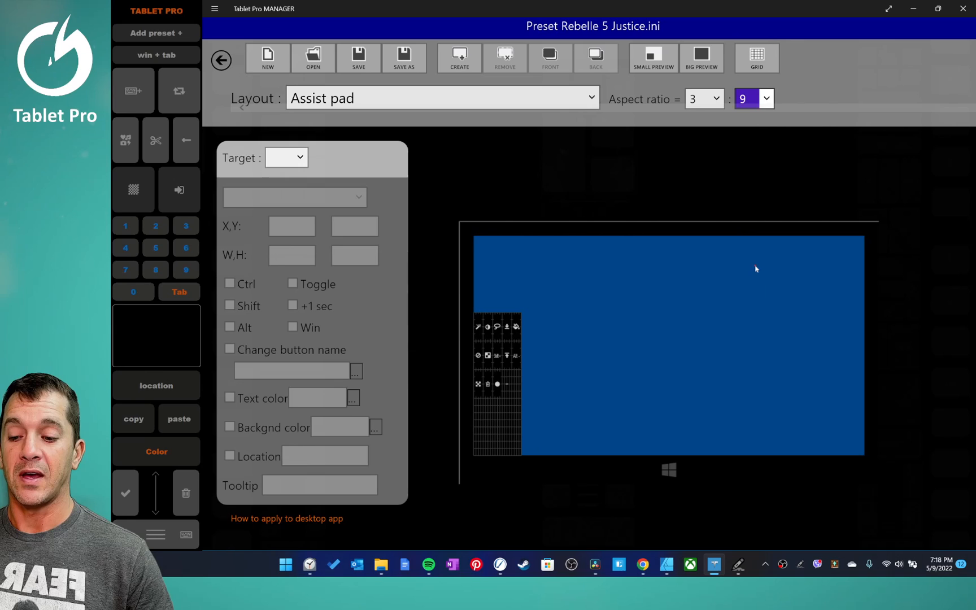
{"action": "left_click", "coordinate": [752, 98]}
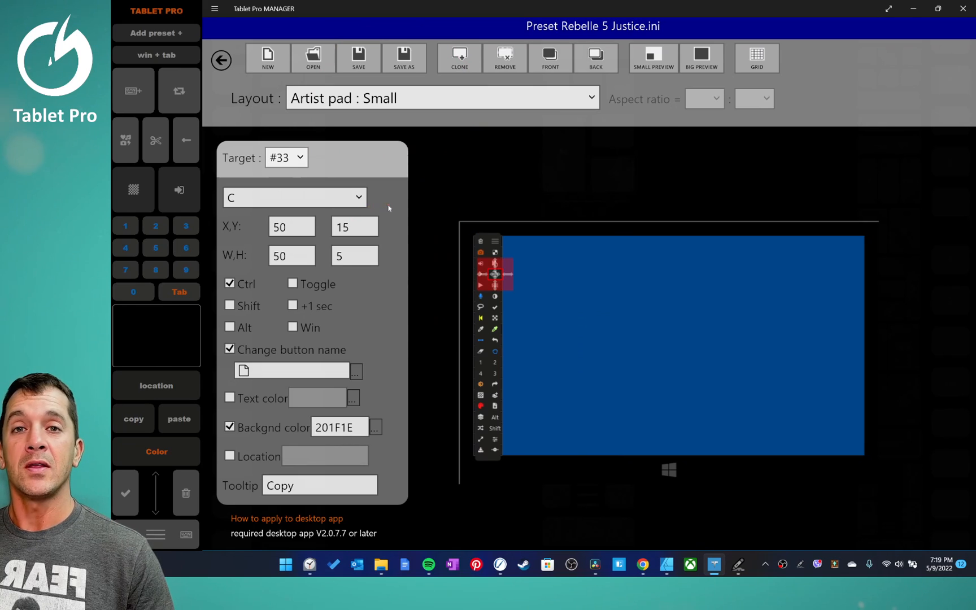
{"action": "left_click", "coordinate": [294, 196]}
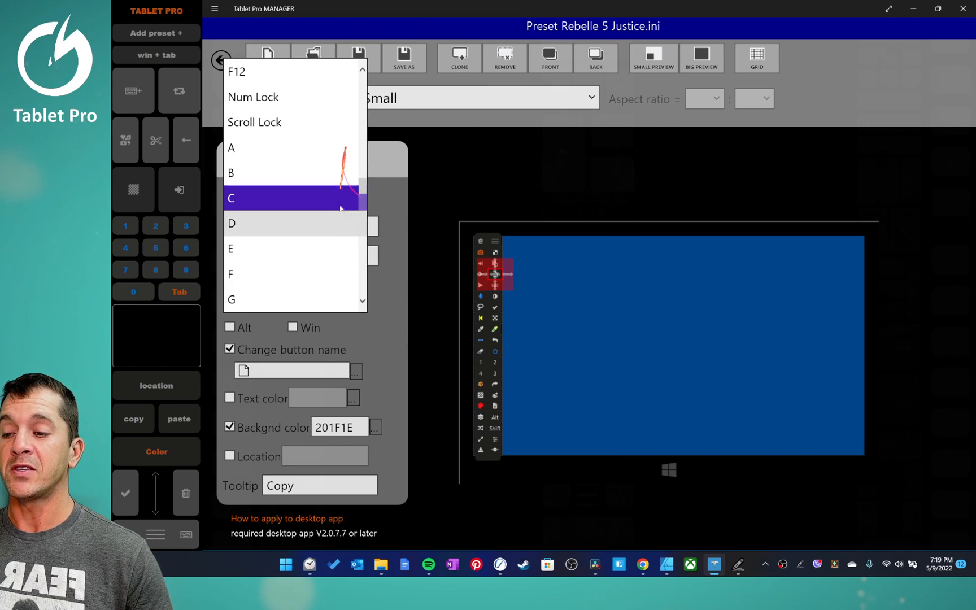